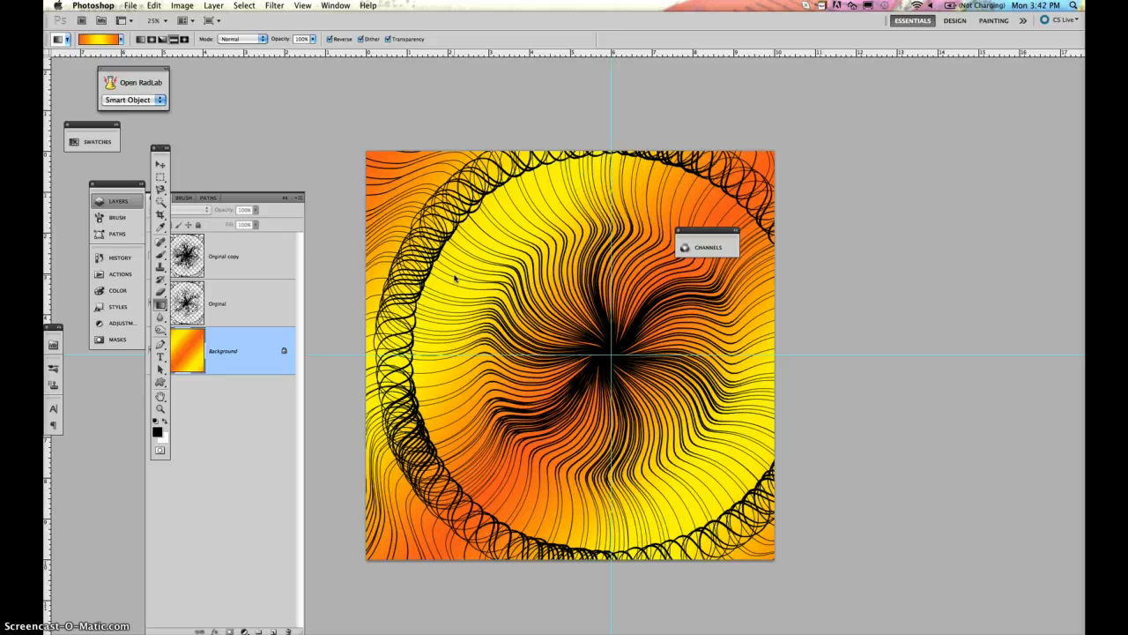
{"action": "mouse_move", "coordinate": [349, 87]}
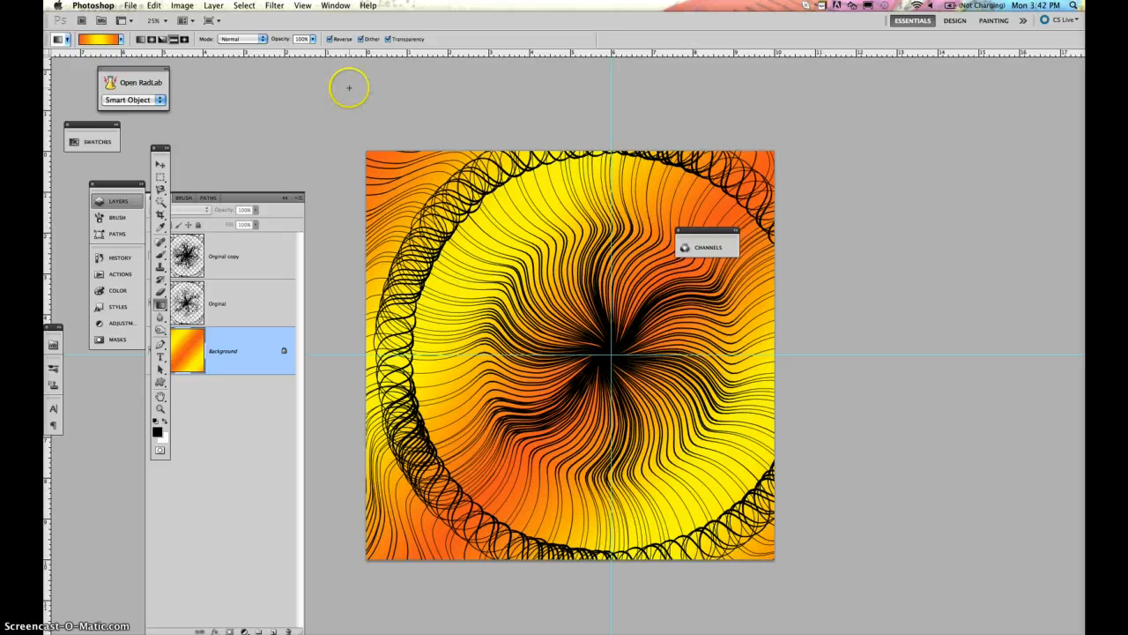
Switch to the document tab showing the wavy orange-yellow vertical-lines example
{"action": "left_click", "coordinate": [335, 5]}
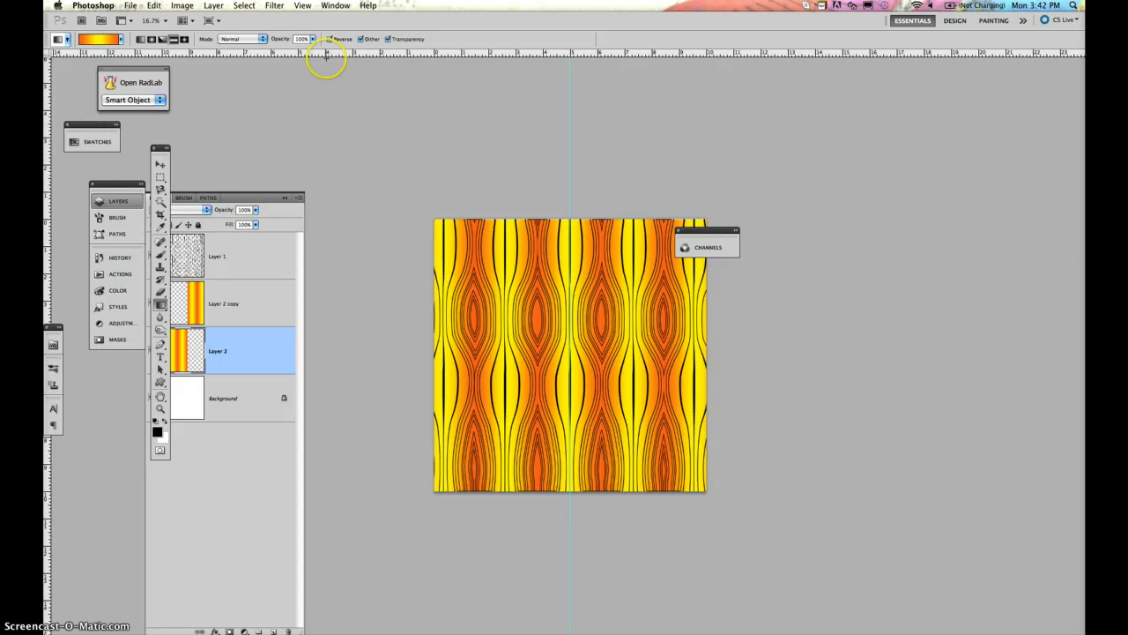
{"action": "left_click", "coordinate": [131, 5]}
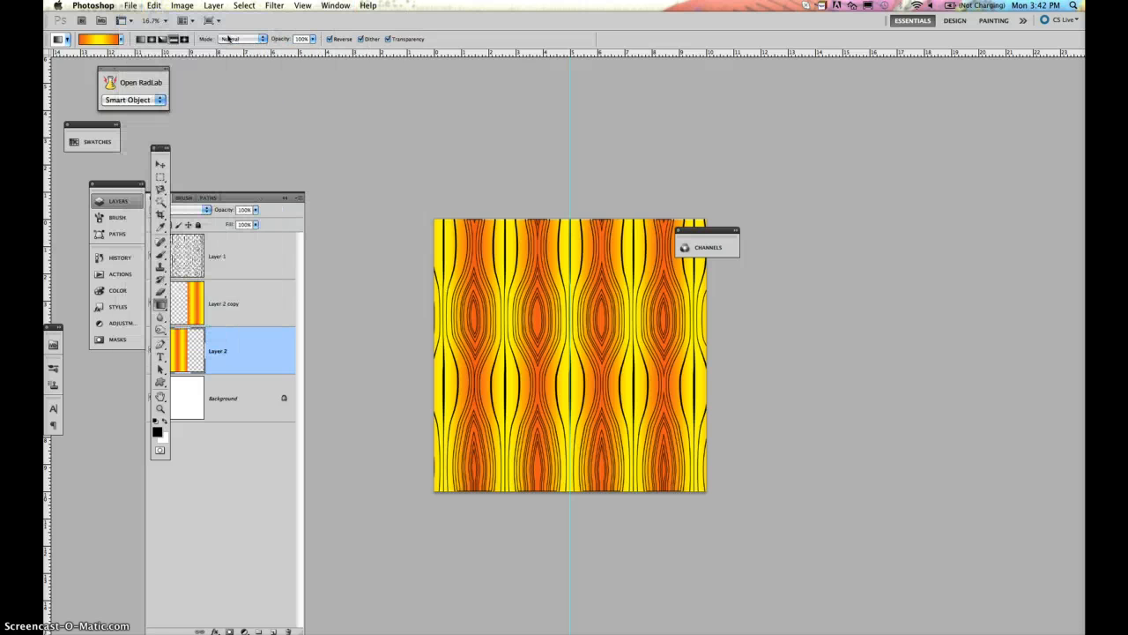
Create a new document in inches, 10 × 10 at 300 ppi, with White background contents
{"action": "left_click", "coordinate": [130, 5]}
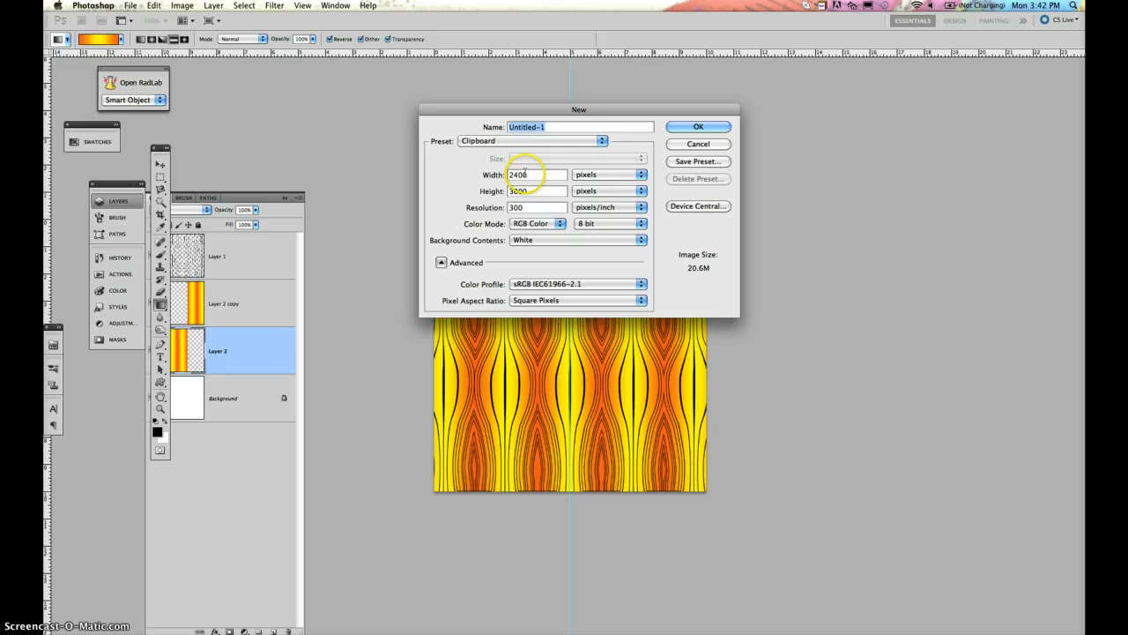
{"action": "left_click", "coordinate": [641, 175]}
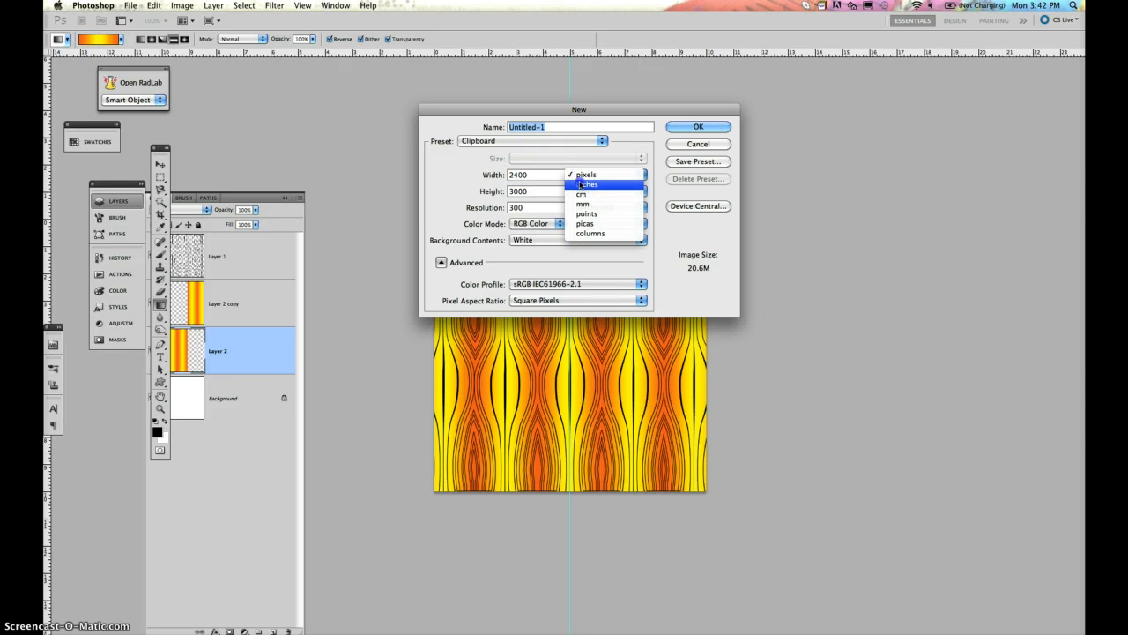
{"action": "left_click", "coordinate": [589, 184]}
{"action": "type", "text": "10"}
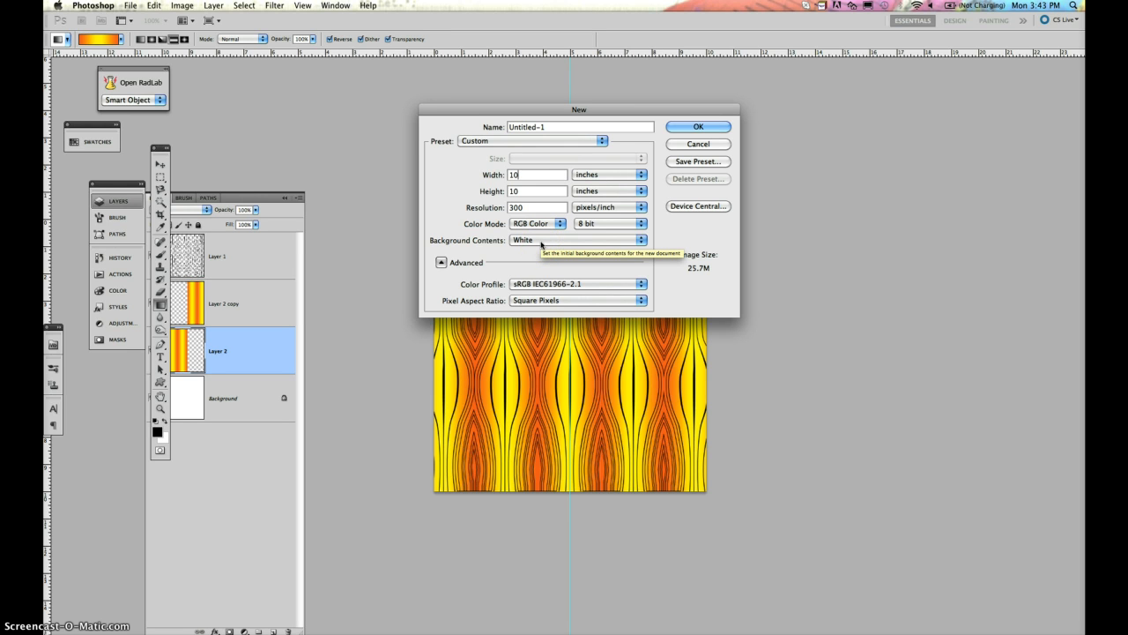
{"action": "left_click", "coordinate": [576, 239]}
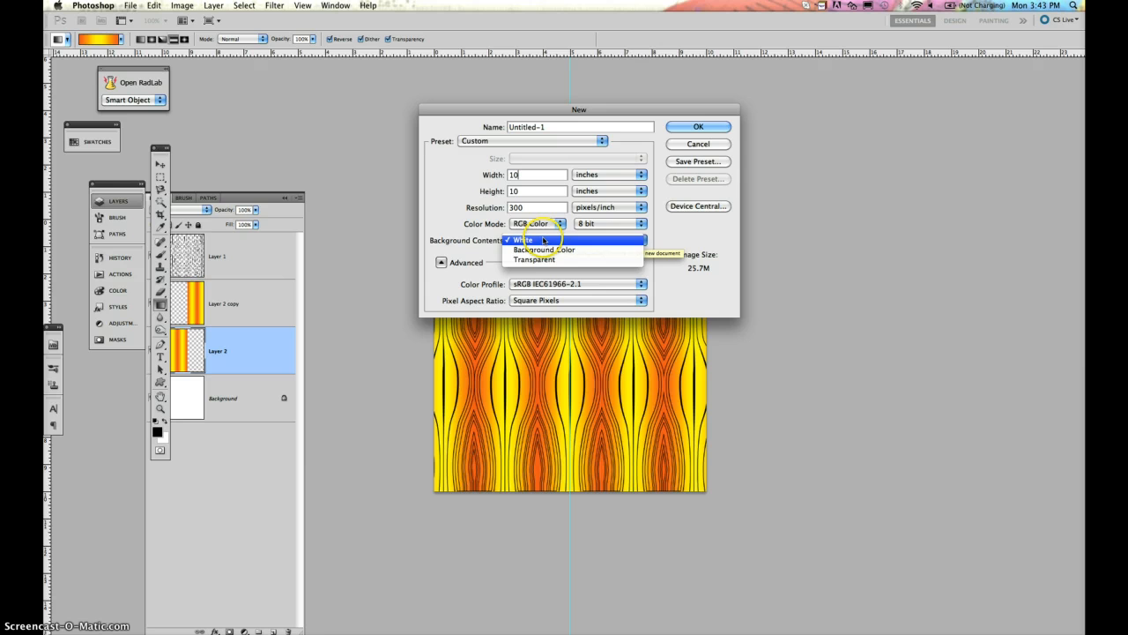
{"action": "left_click", "coordinate": [697, 126]}
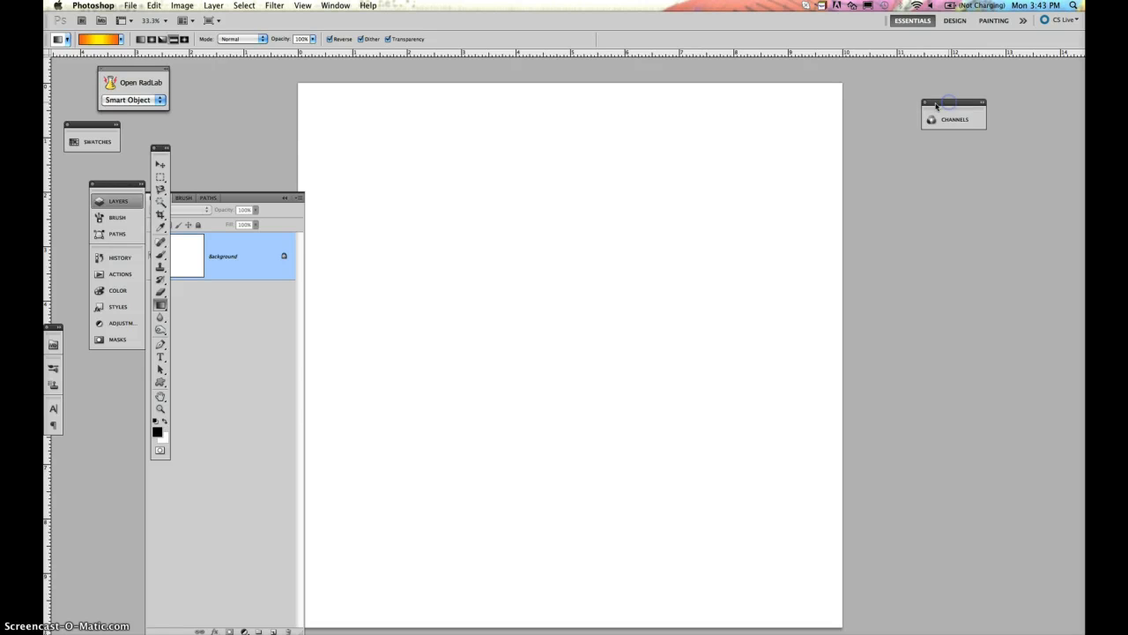
{"action": "mouse_move", "coordinate": [206, 314]}
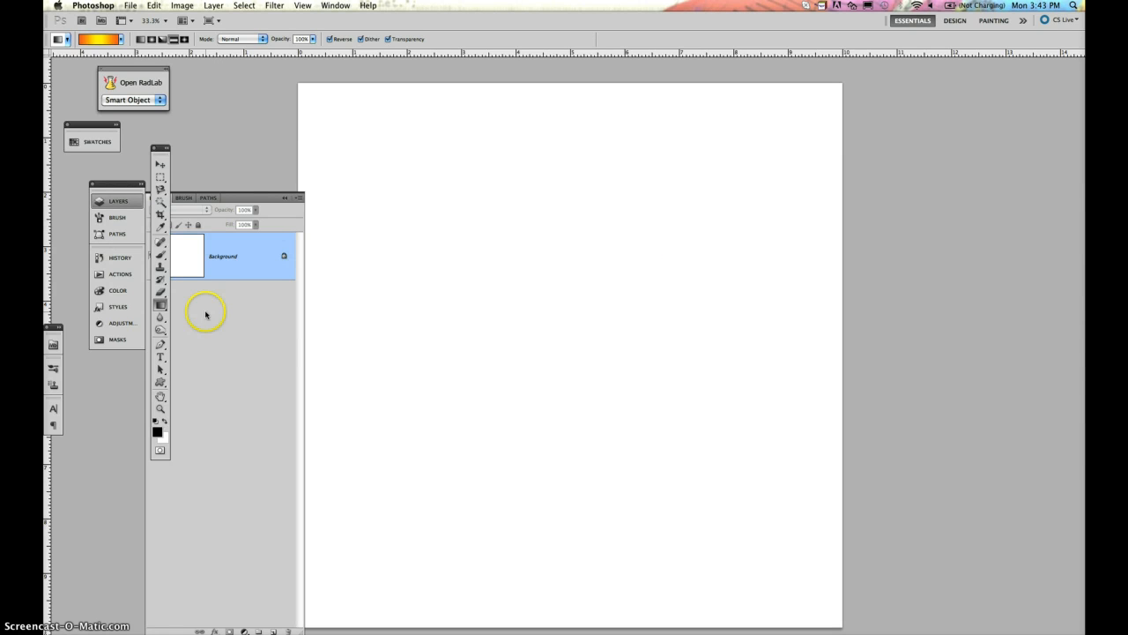
{"action": "mouse_move", "coordinate": [51, 57]}
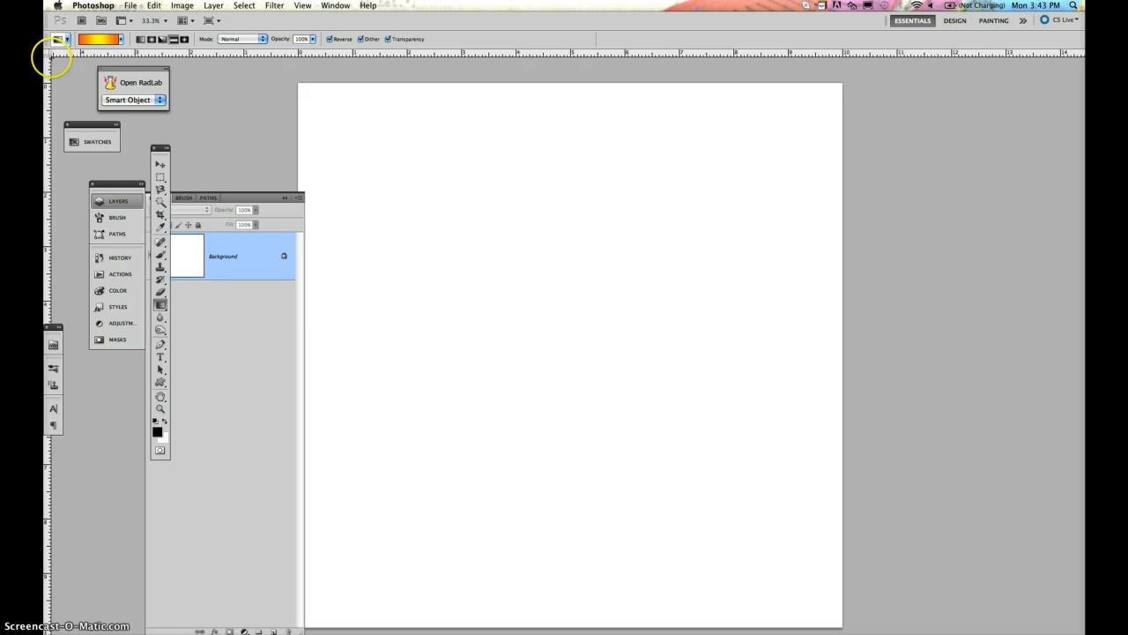
Drag guides out from the rulers and centre the horizontal guide on the canvas
{"action": "left_click", "coordinate": [303, 5]}
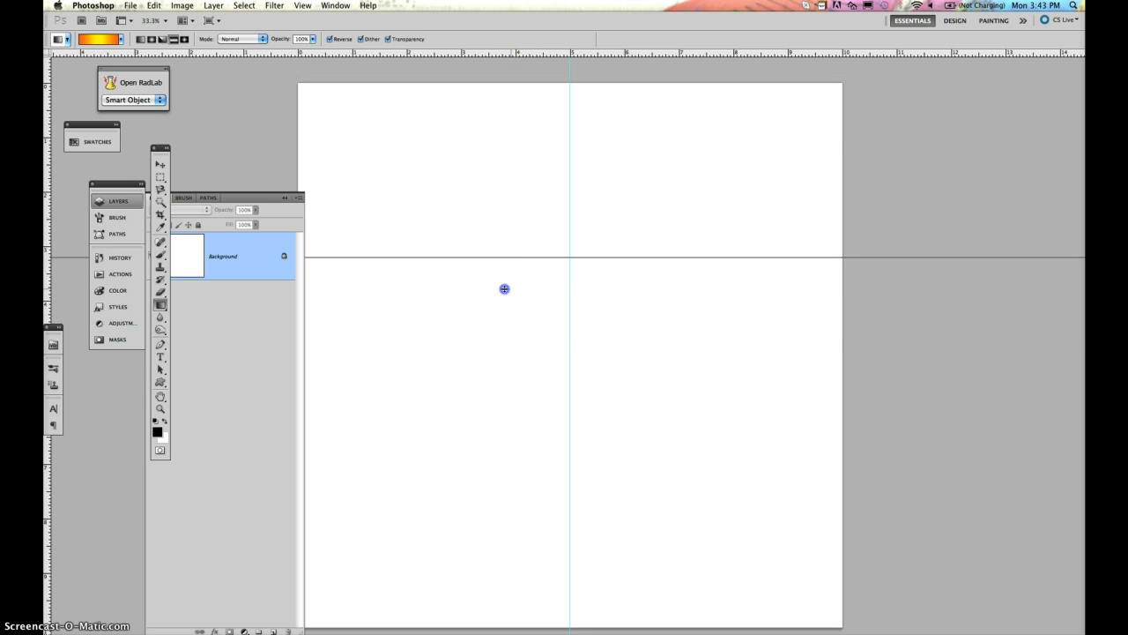
{"action": "left_click_drag", "start_coordinate": [504, 289], "coordinate": [497, 391]}
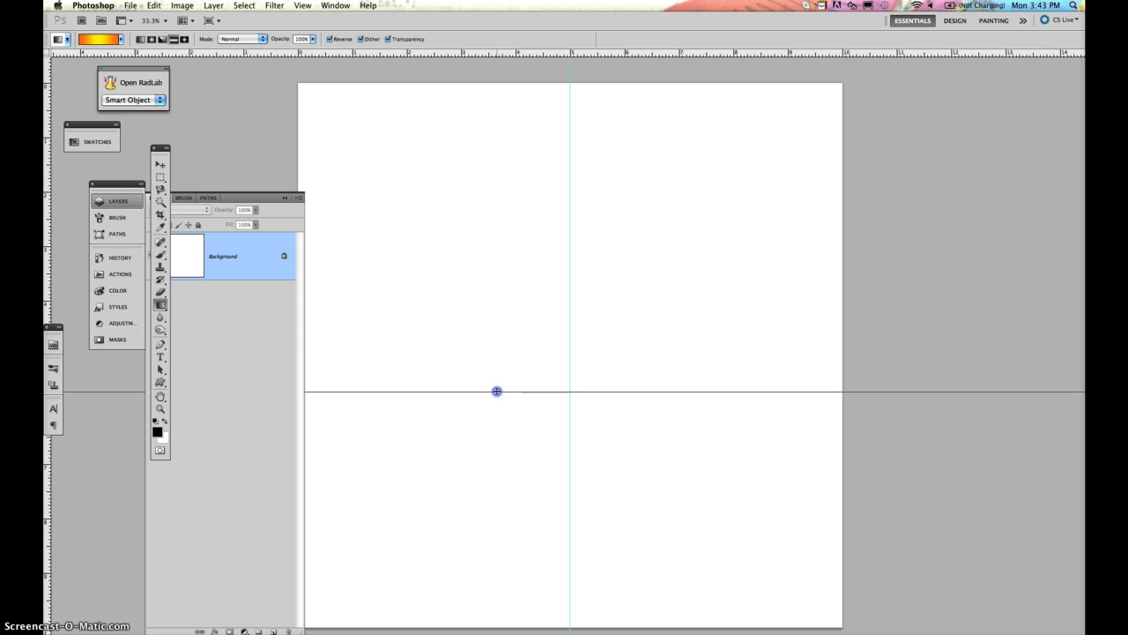
{"action": "left_click_drag", "start_coordinate": [497, 391], "coordinate": [490, 370]}
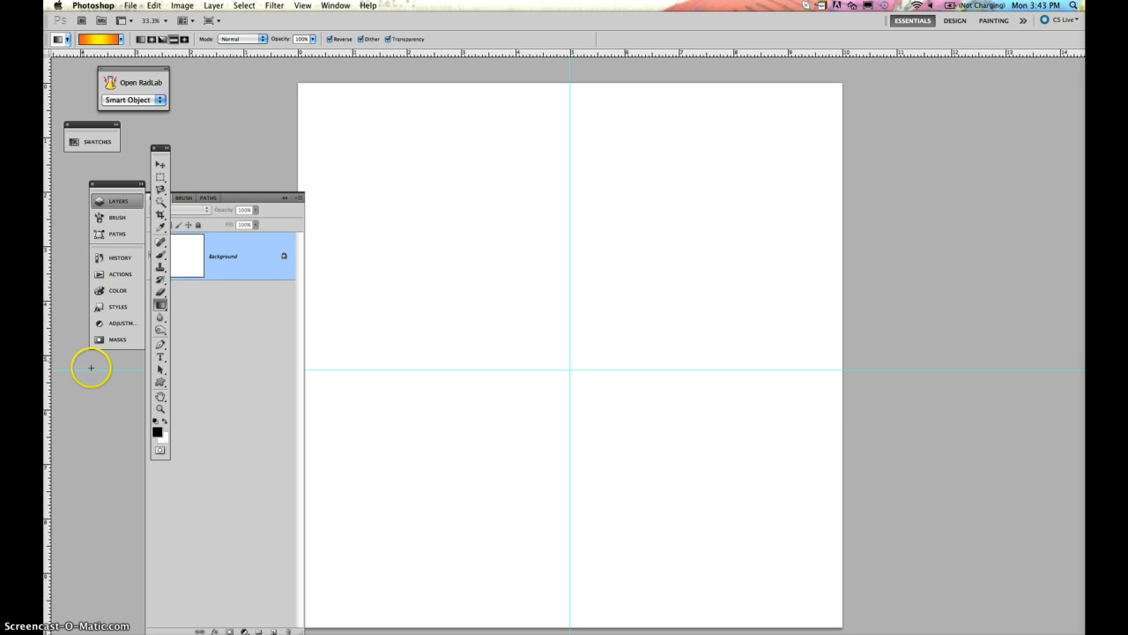
{"action": "mouse_move", "coordinate": [232, 171]}
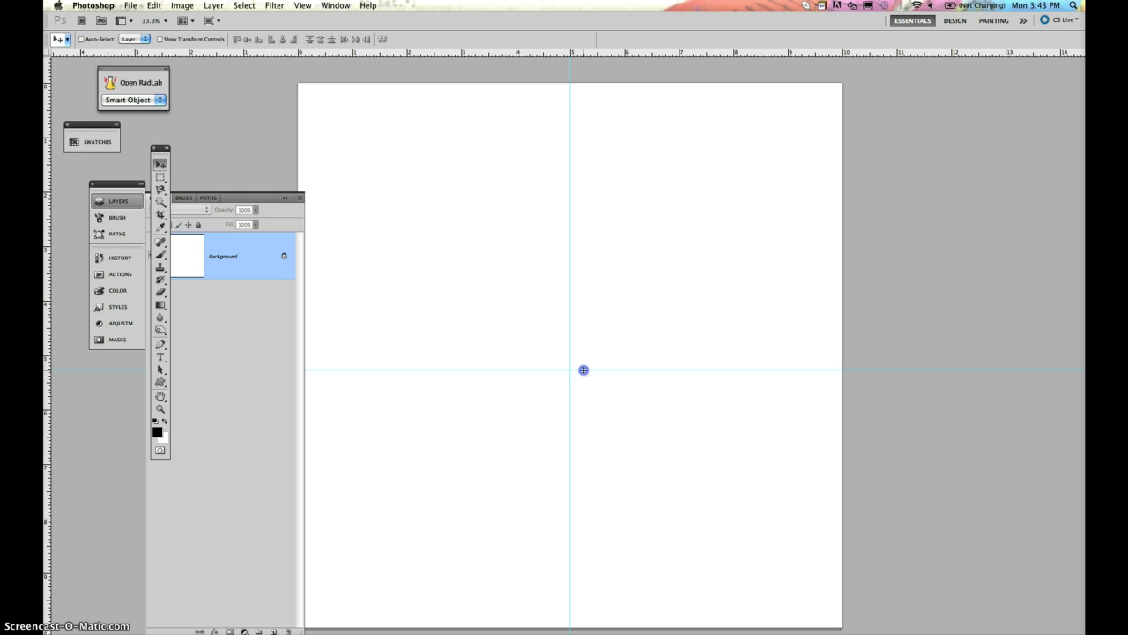
{"action": "left_click_drag", "start_coordinate": [583, 370], "coordinate": [579, 354]}
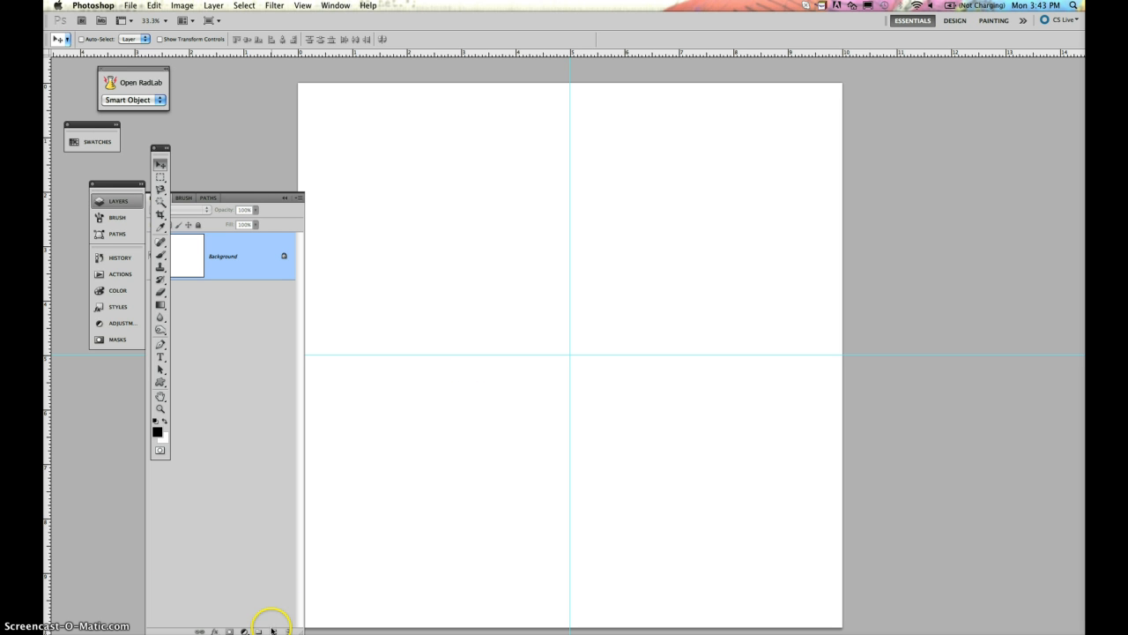
On a new layer, brush a straight black line down the vertical centre guide
{"action": "left_click", "coordinate": [258, 631]}
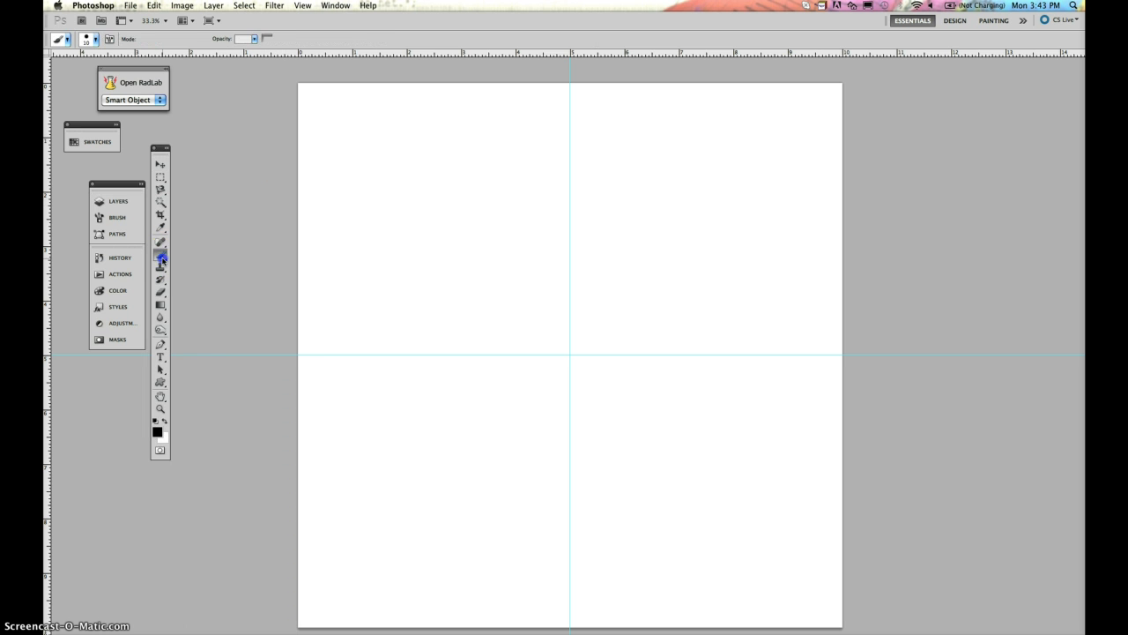
{"action": "left_click", "coordinate": [160, 267]}
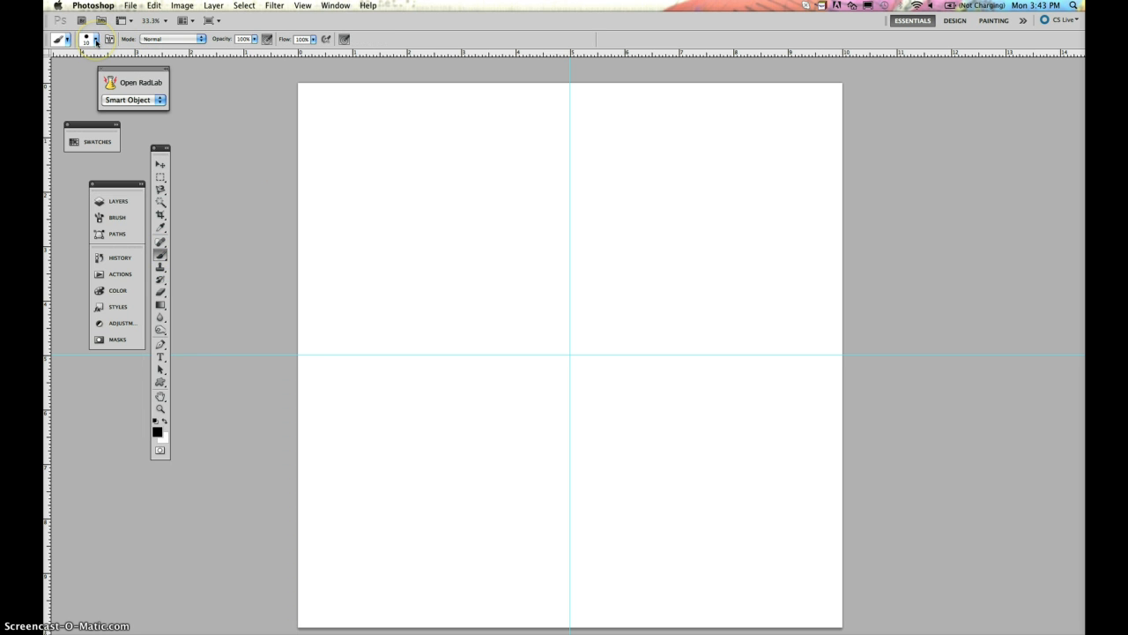
{"action": "mouse_move", "coordinate": [570, 82]}
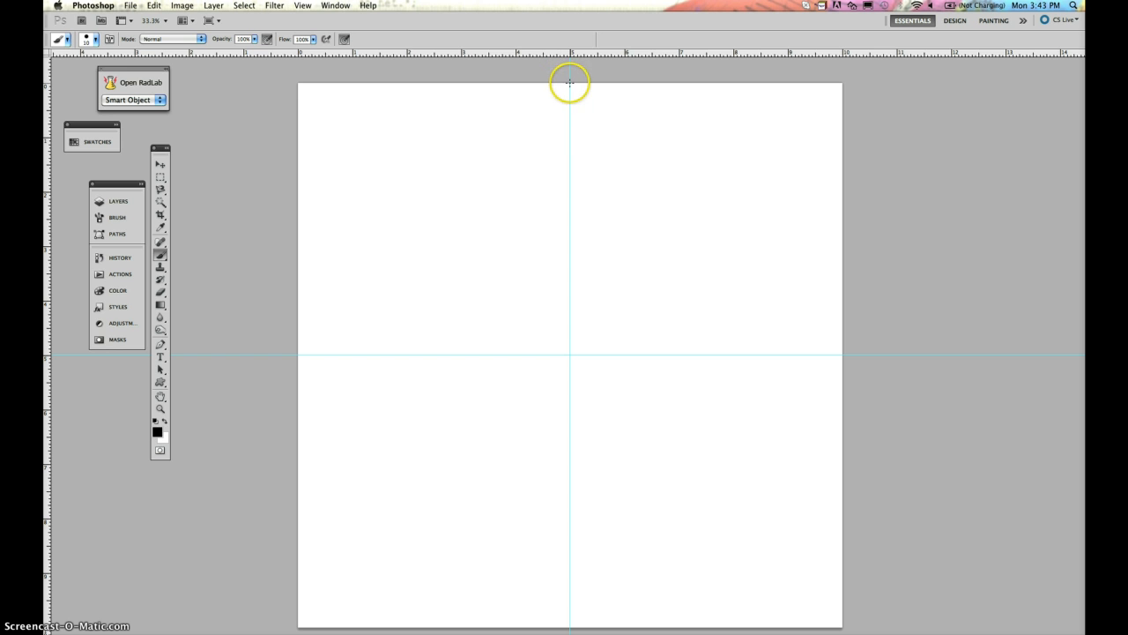
{"action": "mouse_move", "coordinate": [208, 370]}
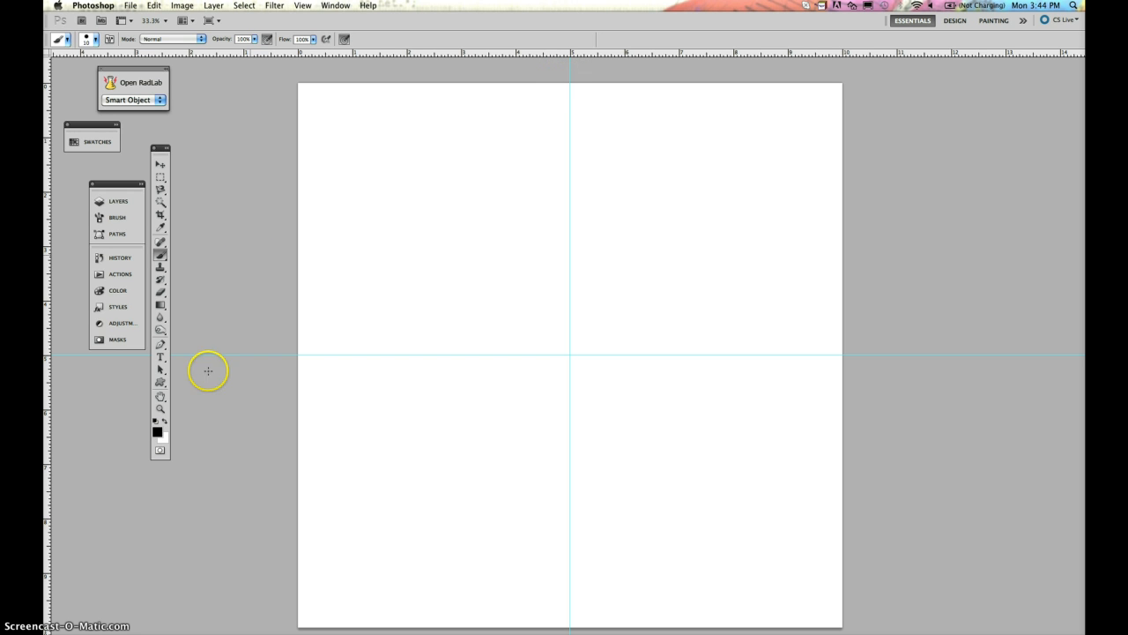
{"action": "mouse_move", "coordinate": [281, 391]}
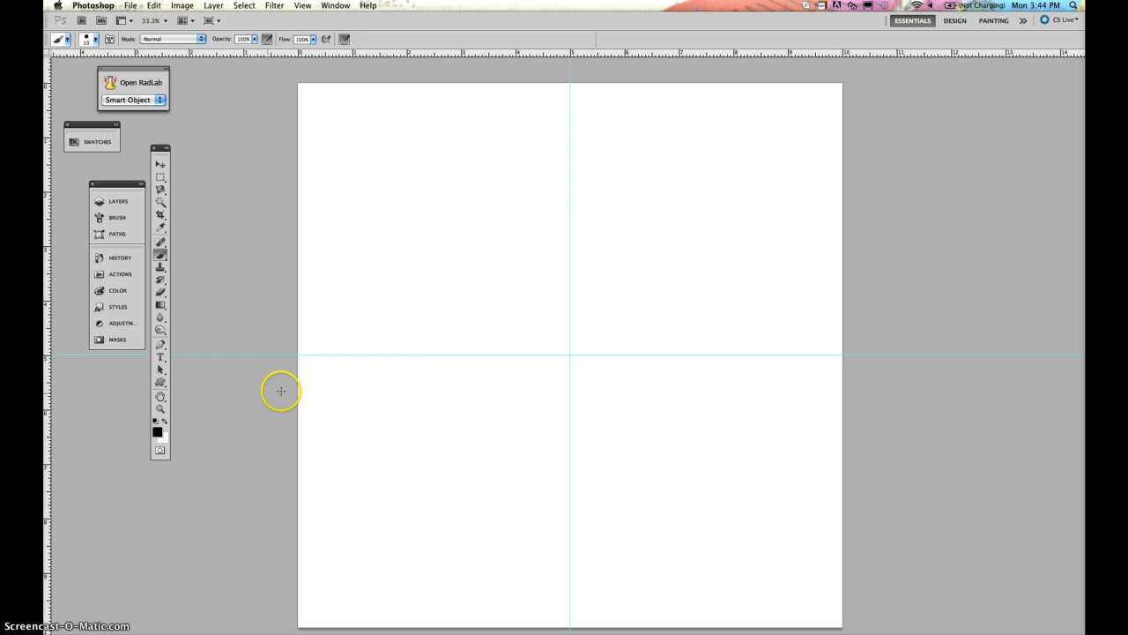
{"action": "mouse_move", "coordinate": [569, 81]}
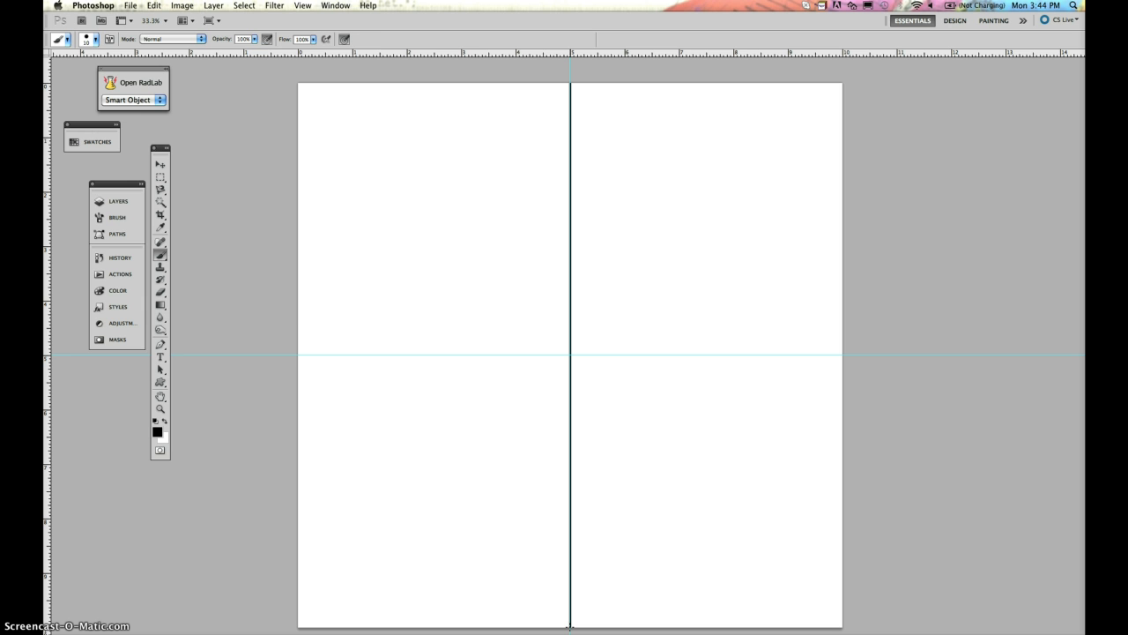
{"action": "left_click", "coordinate": [274, 5]}
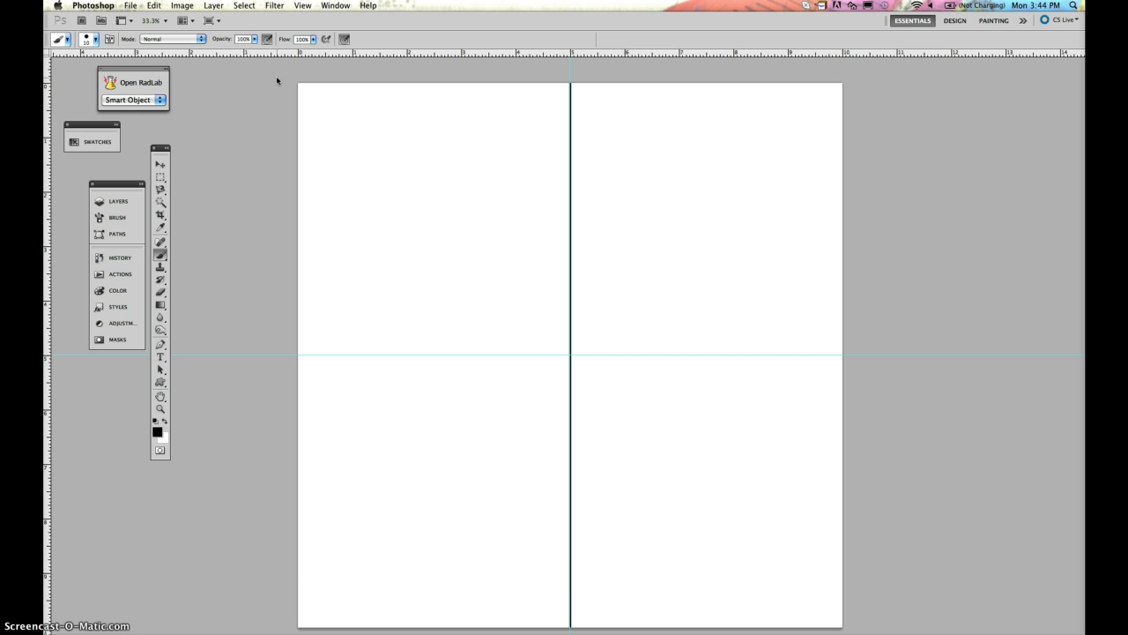
{"action": "left_click", "coordinate": [274, 5]}
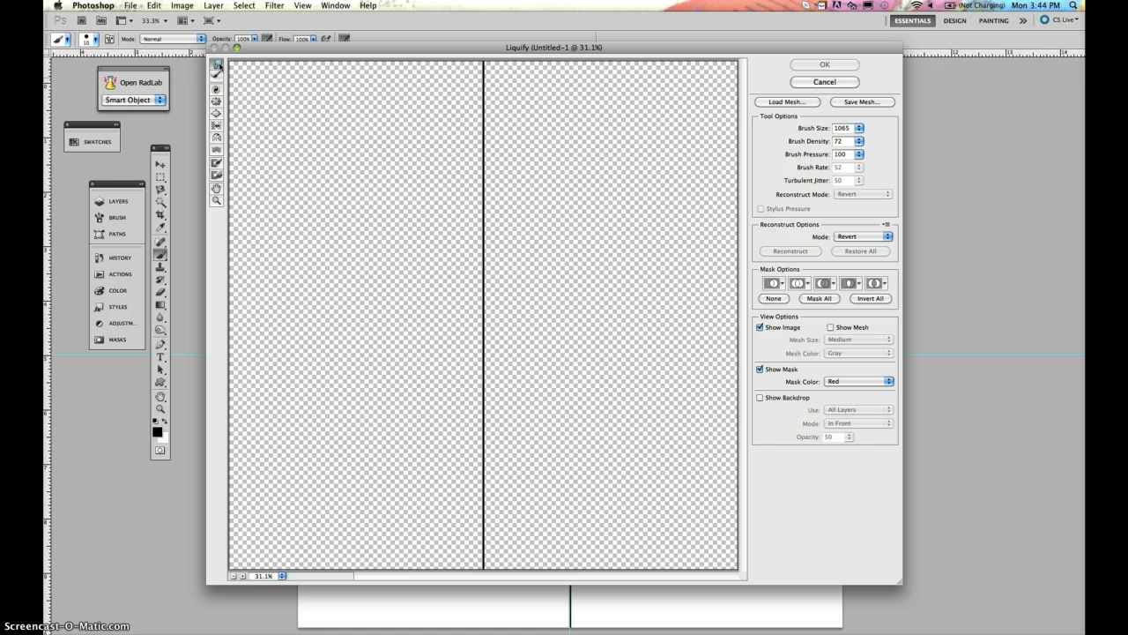
{"action": "mouse_move", "coordinate": [216, 88]}
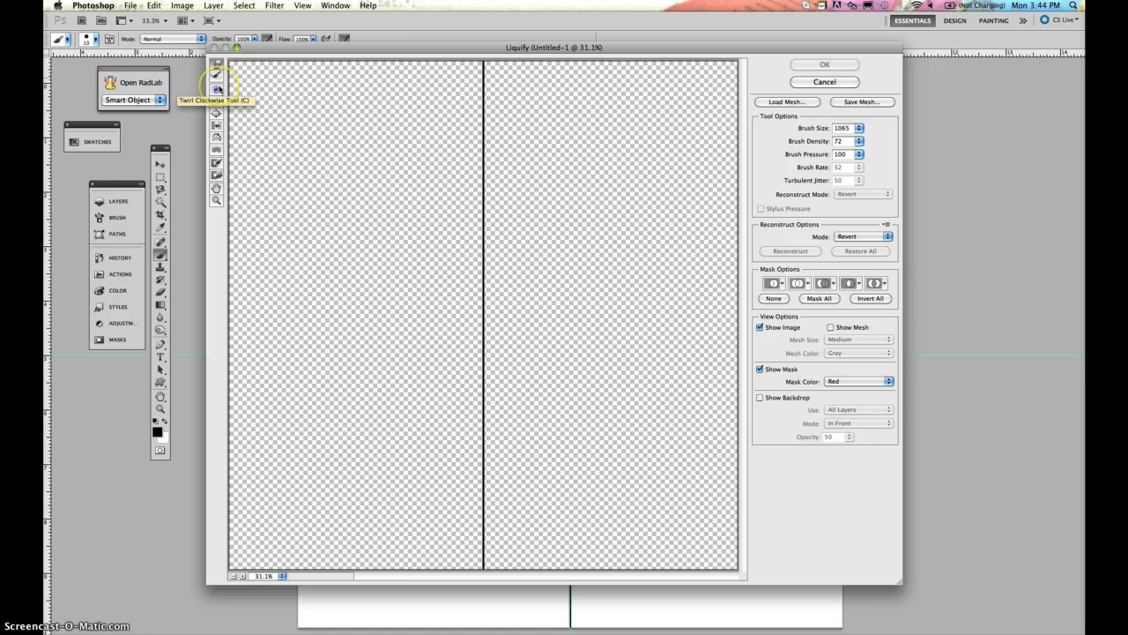
{"action": "mouse_move", "coordinate": [216, 149]}
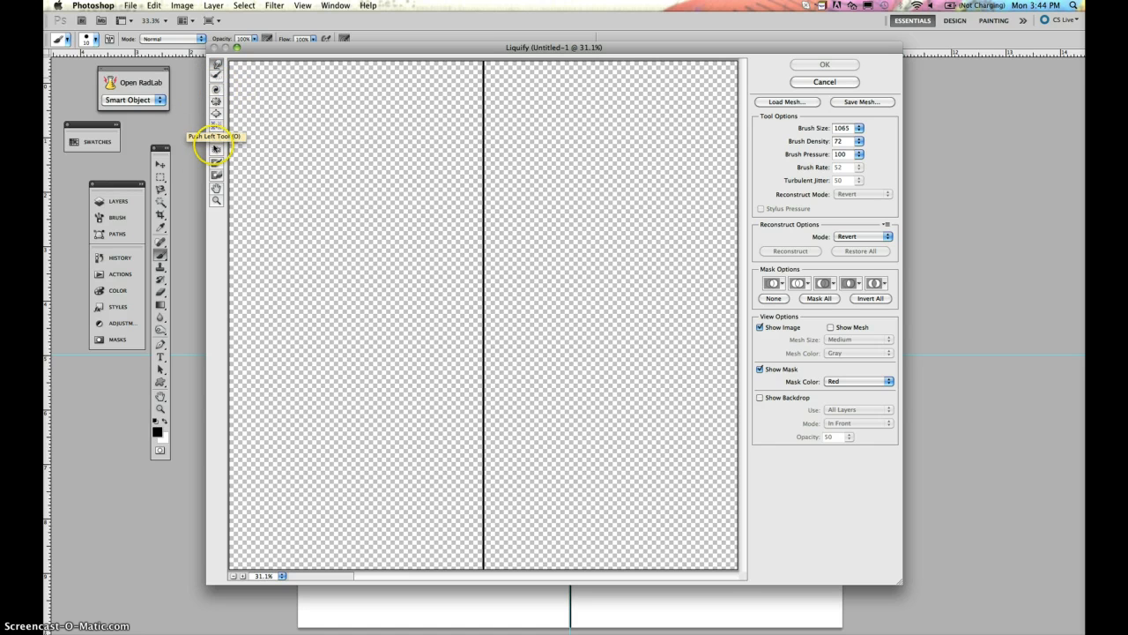
{"action": "mouse_move", "coordinate": [216, 150]}
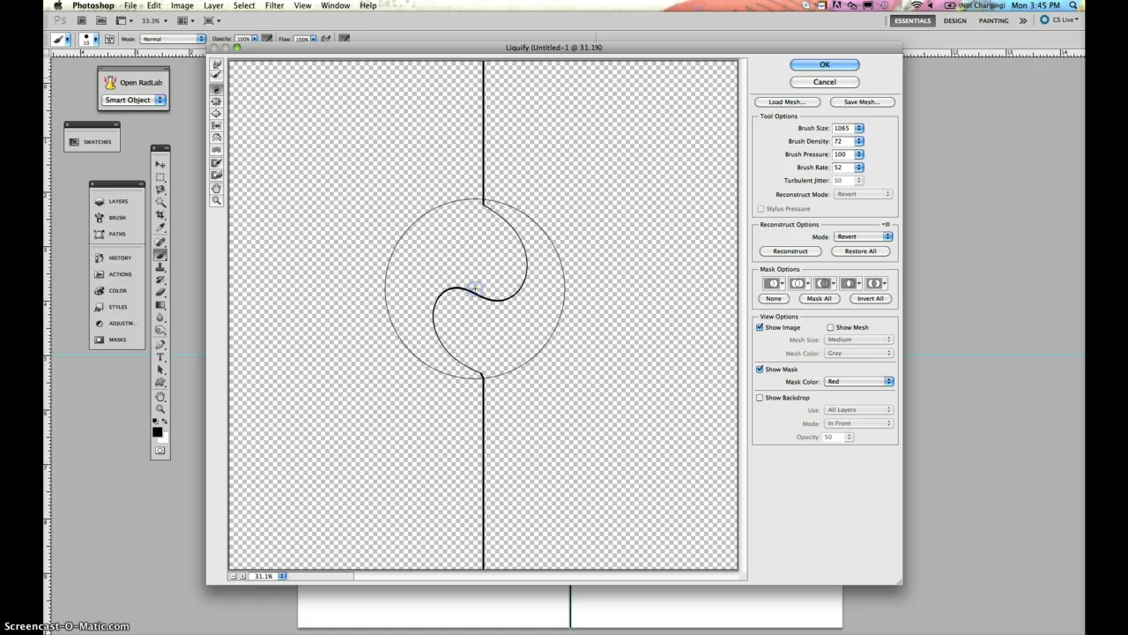
Twirl the line into a test curl, then Reconstruct repeatedly until it is nearly straight
{"action": "left_click_drag", "start_coordinate": [476, 291], "coordinate": [242, 119]}
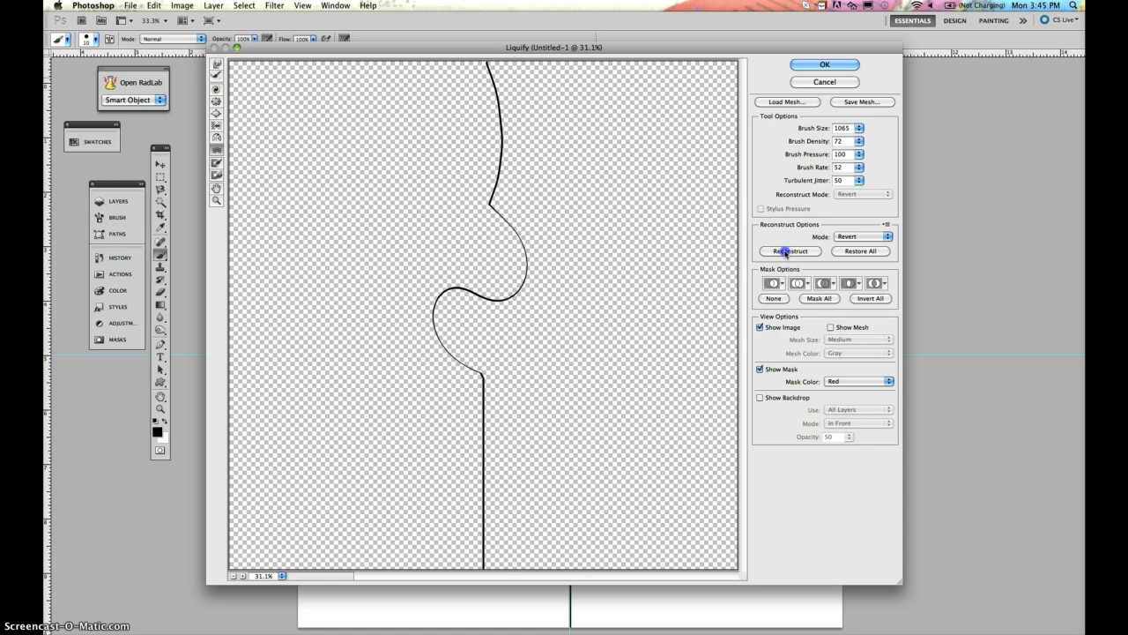
{"action": "left_click", "coordinate": [789, 252]}
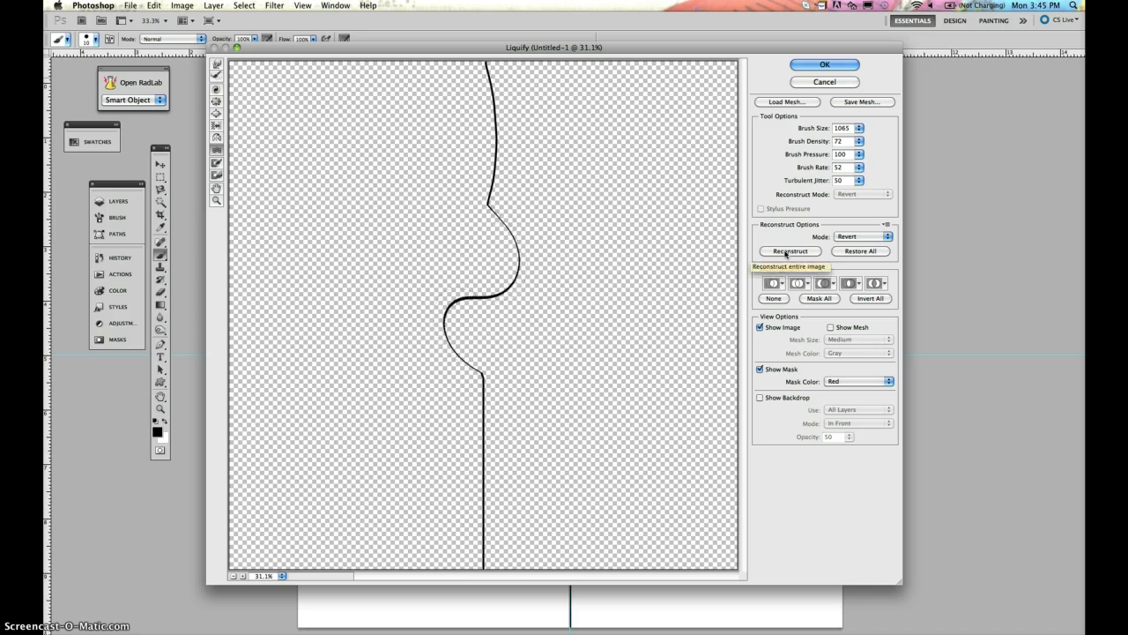
{"action": "left_click", "coordinate": [790, 251]}
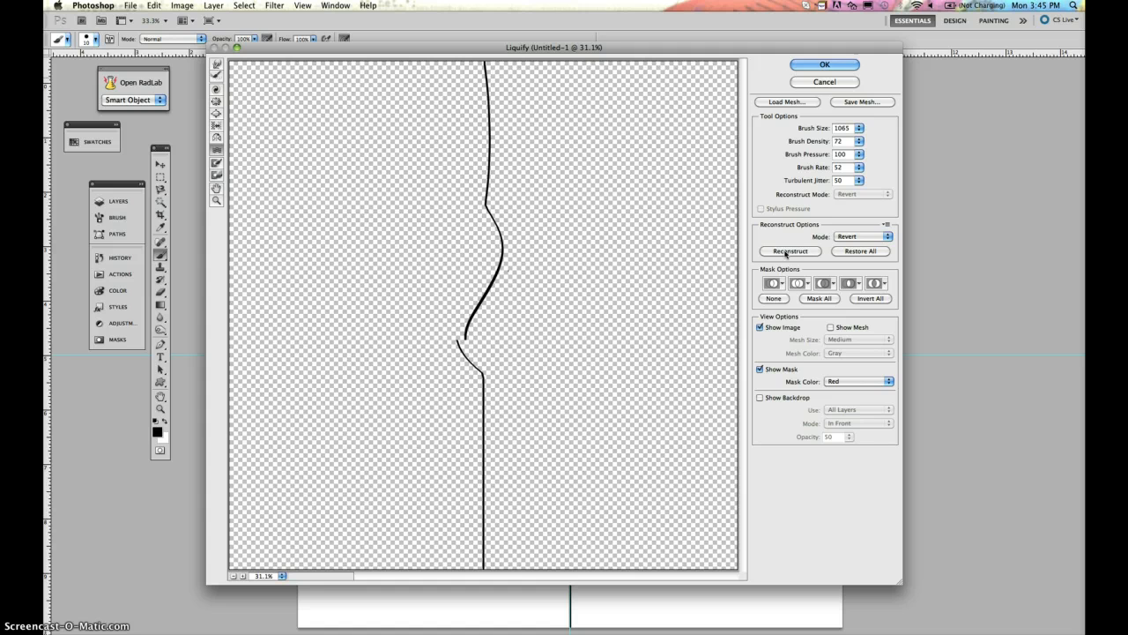
{"action": "left_click", "coordinate": [790, 251]}
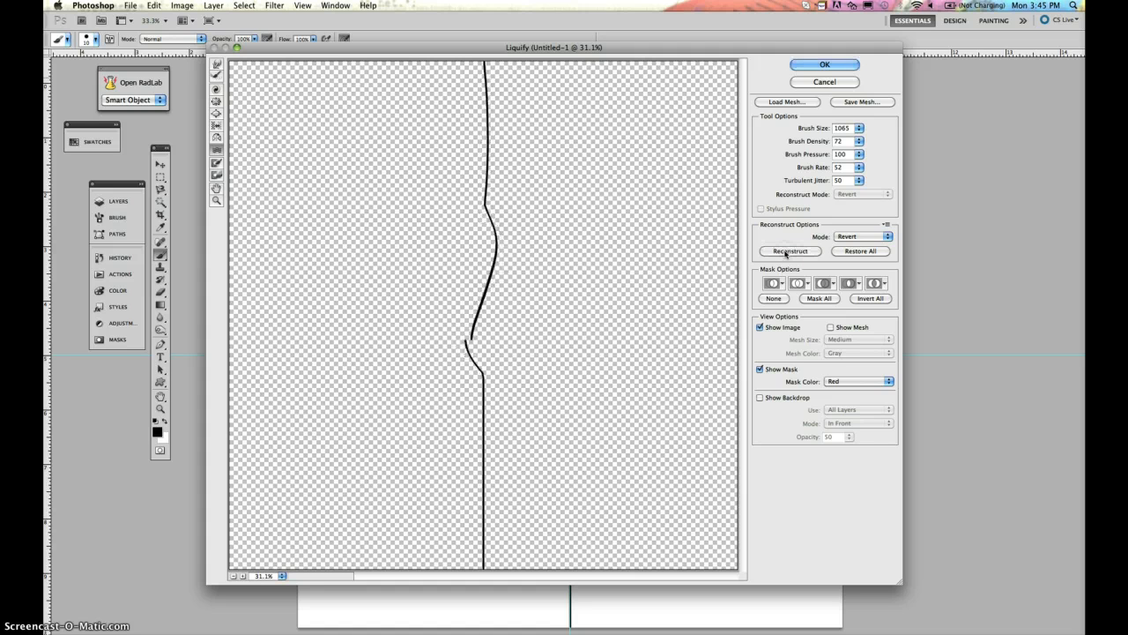
{"action": "left_click", "coordinate": [860, 251]}
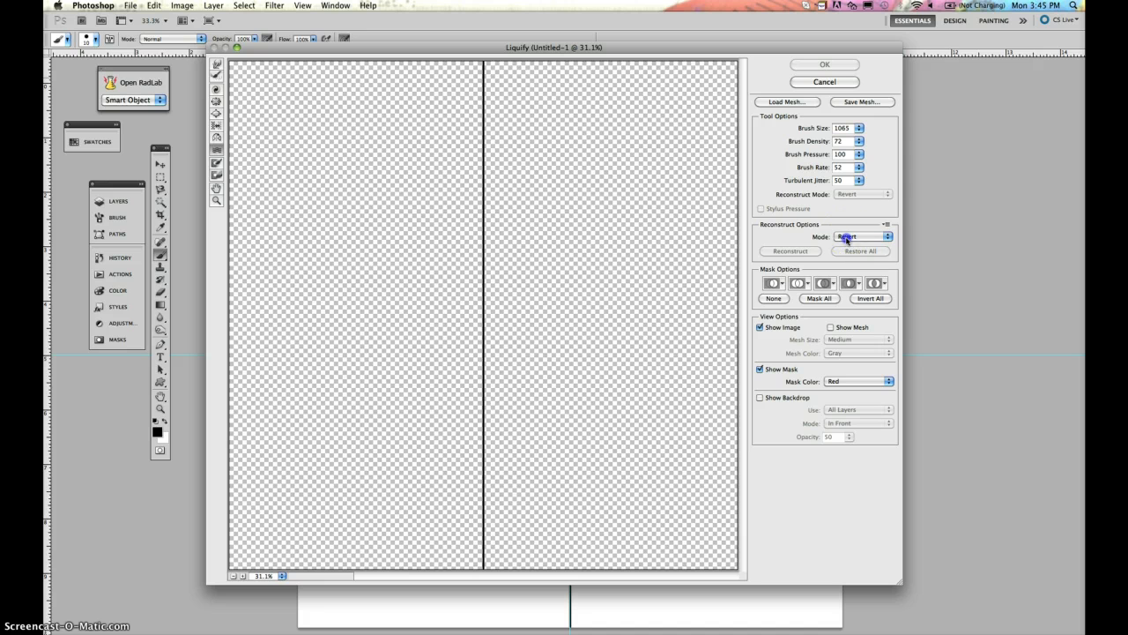
{"action": "left_click", "coordinate": [859, 237]}
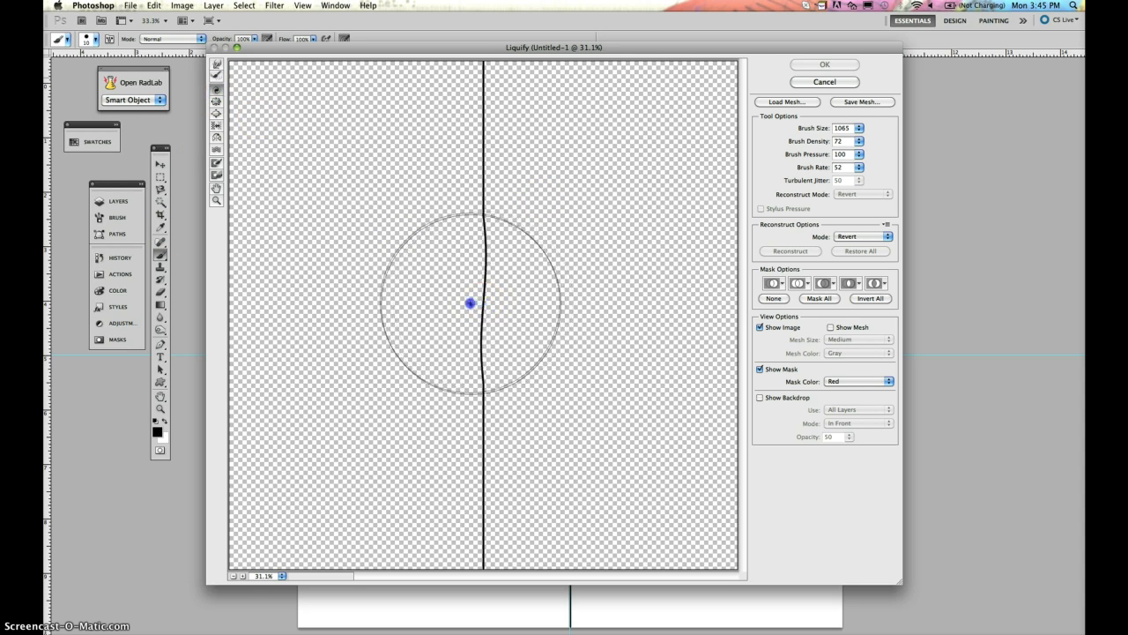
Forward-warp the line into several S-curves and wiggles, then apply Liquify with OK
{"action": "left_click_drag", "start_coordinate": [471, 302], "coordinate": [356, 209]}
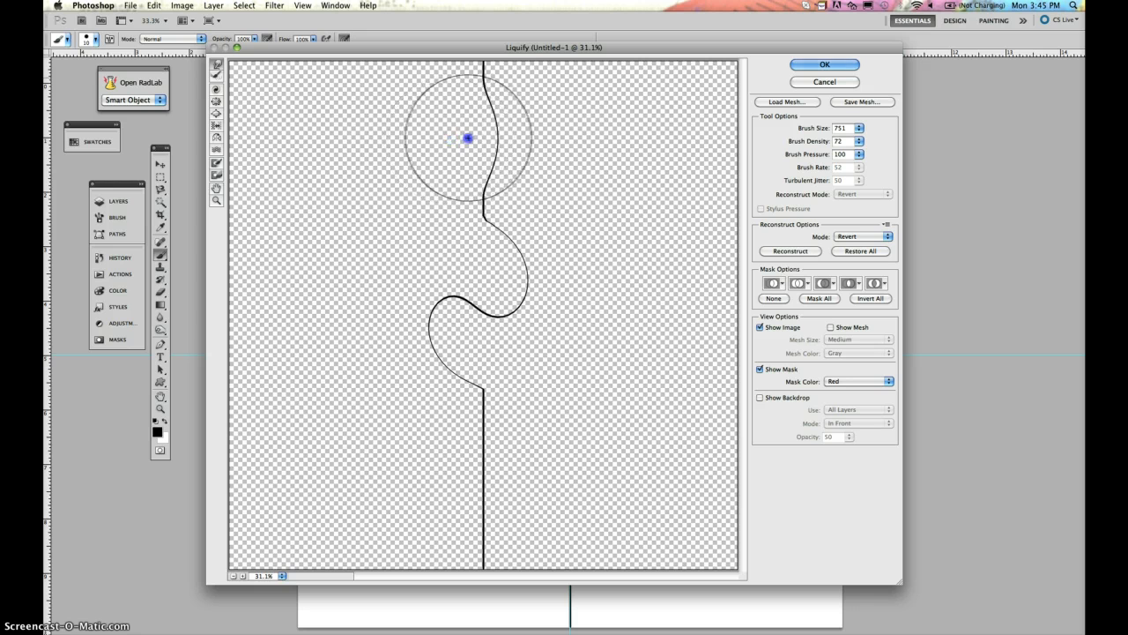
{"action": "left_click_drag", "start_coordinate": [467, 138], "coordinate": [529, 447]}
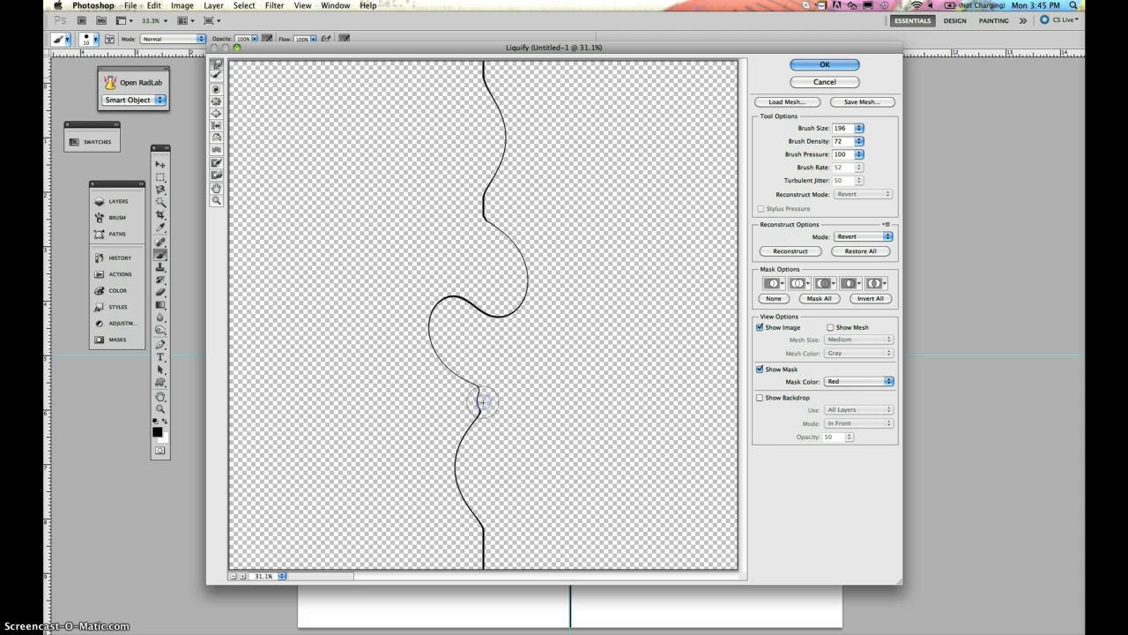
{"action": "left_click_drag", "start_coordinate": [483, 402], "coordinate": [483, 555]}
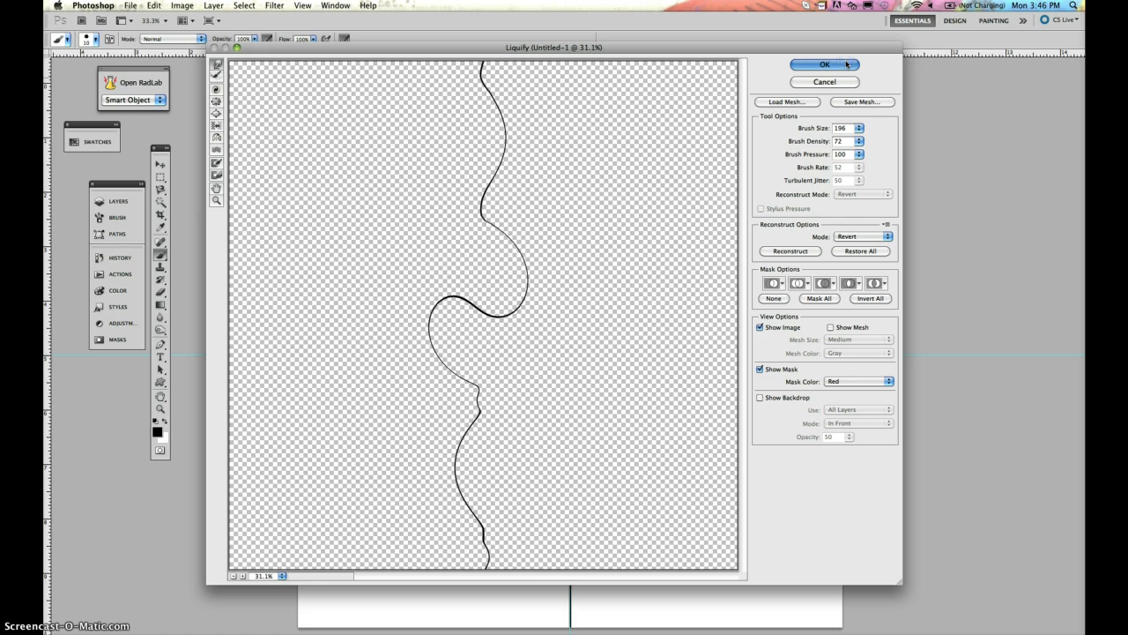
{"action": "left_click", "coordinate": [824, 63]}
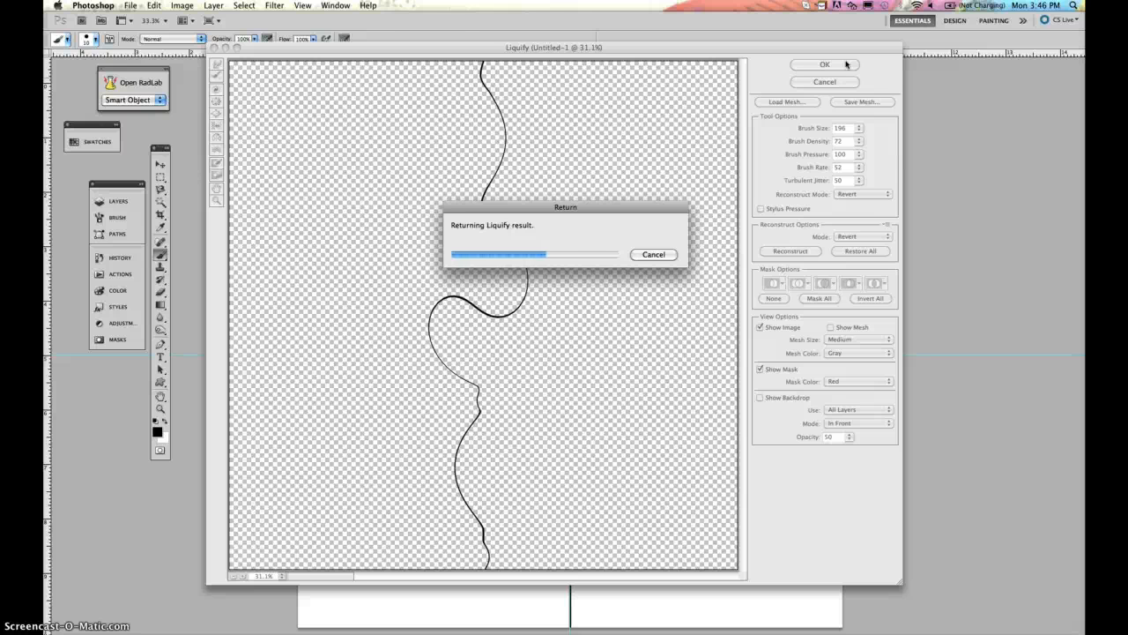
With the Move tool, drag the horizontal guide up and back to centre, then show Layers
{"action": "left_click", "coordinate": [824, 64]}
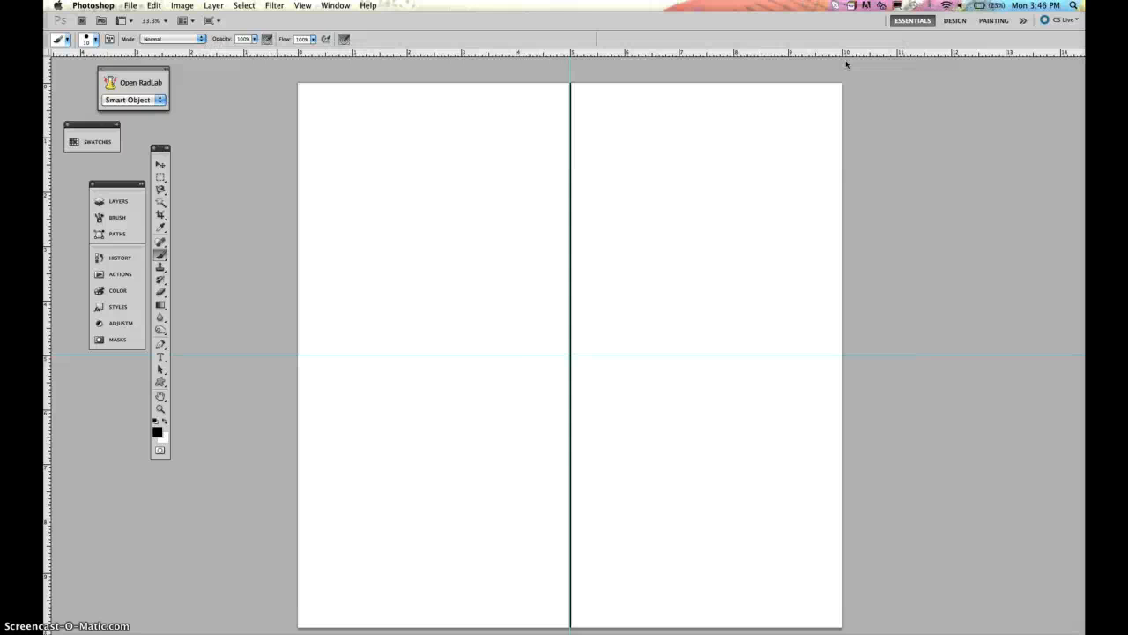
{"action": "left_click_drag", "start_coordinate": [568, 84], "coordinate": [569, 626]}
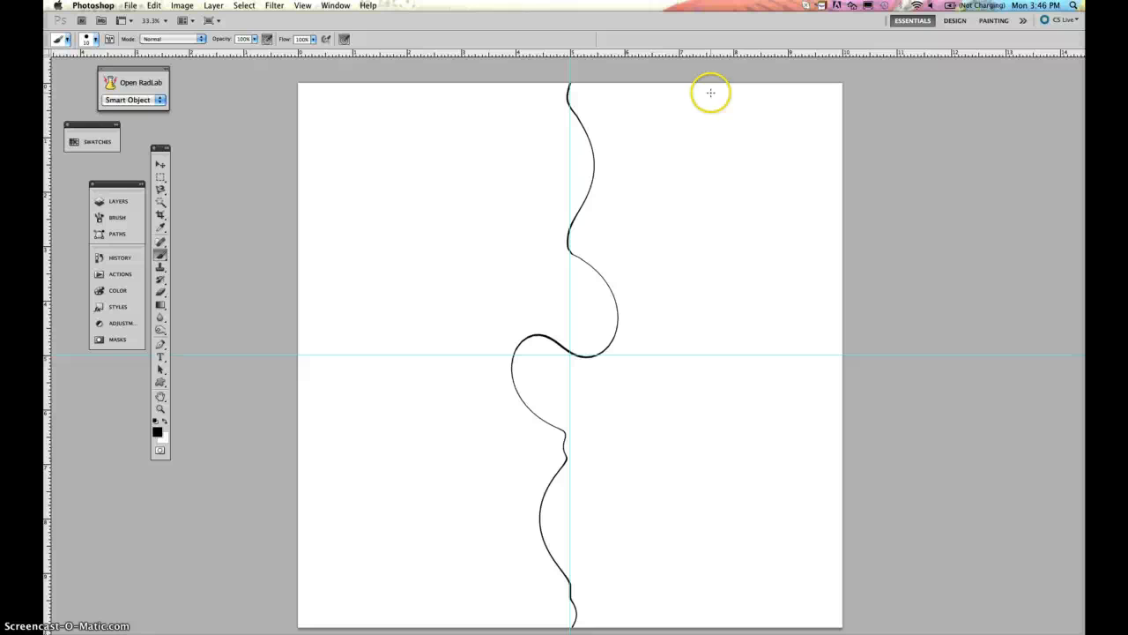
{"action": "mouse_move", "coordinate": [160, 165]}
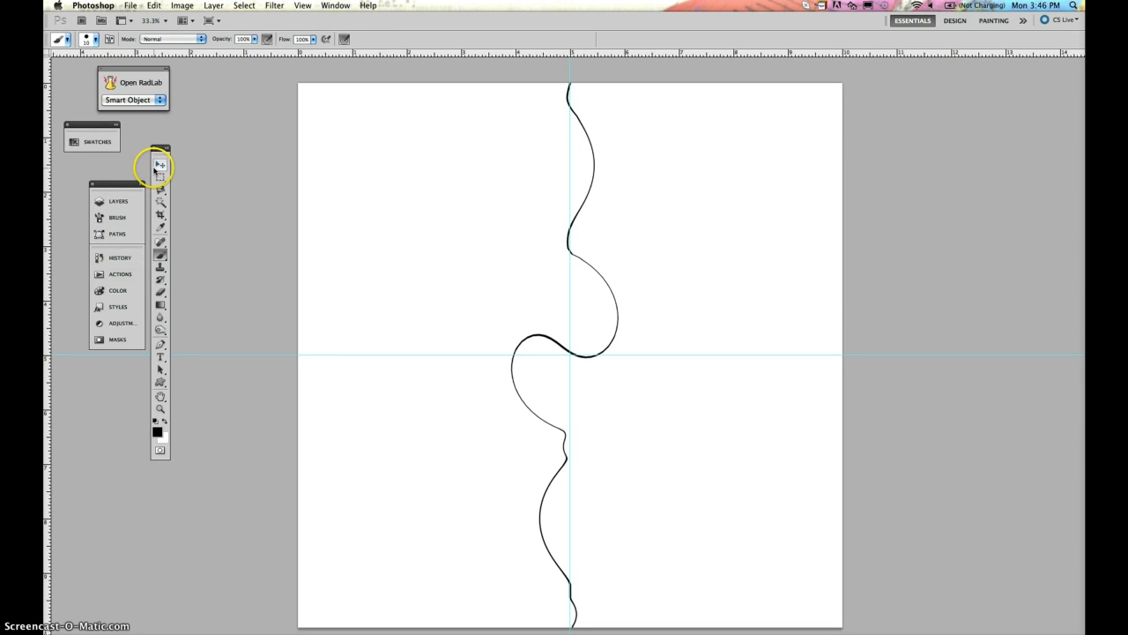
{"action": "left_click", "coordinate": [160, 165]}
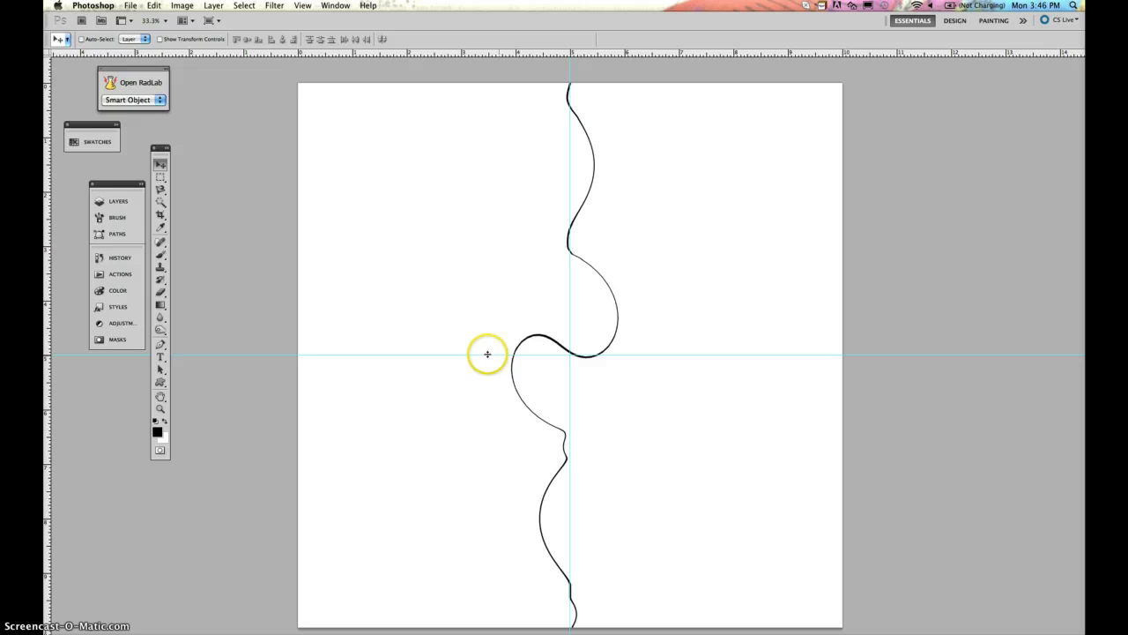
{"action": "left_click_drag", "start_coordinate": [488, 353], "coordinate": [458, 300]}
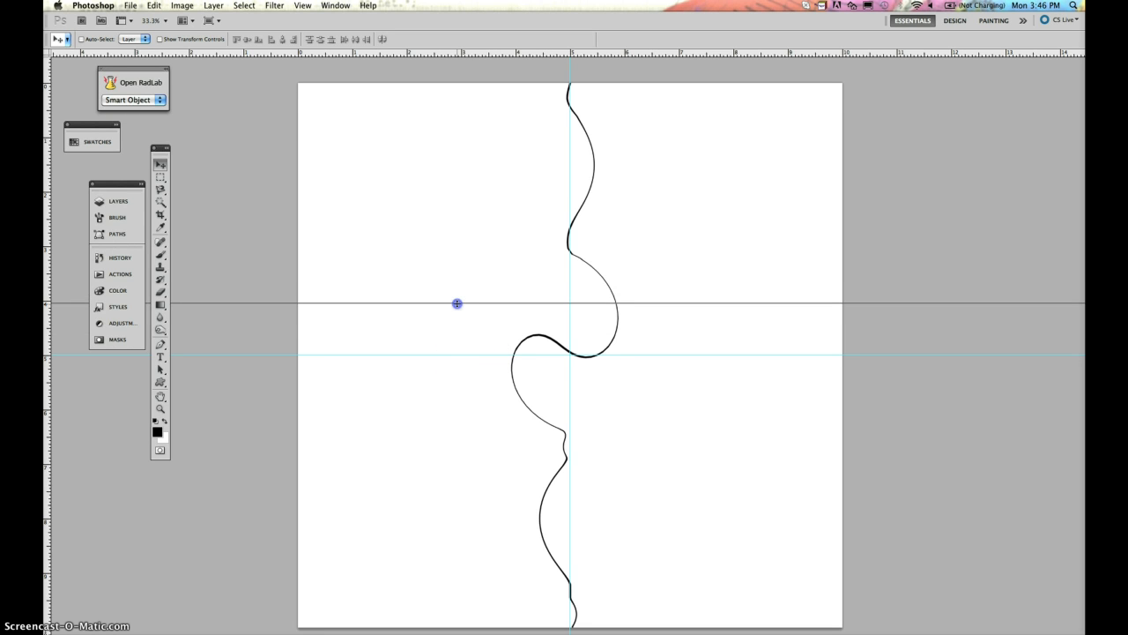
{"action": "left_click_drag", "start_coordinate": [458, 304], "coordinate": [458, 353]}
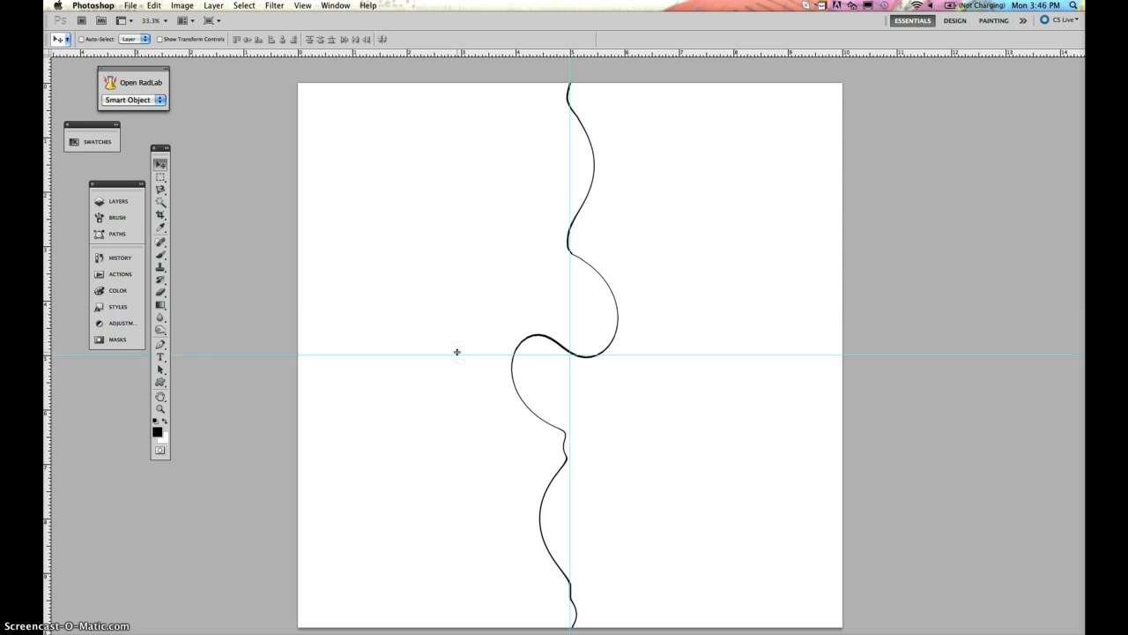
{"action": "left_click", "coordinate": [118, 201]}
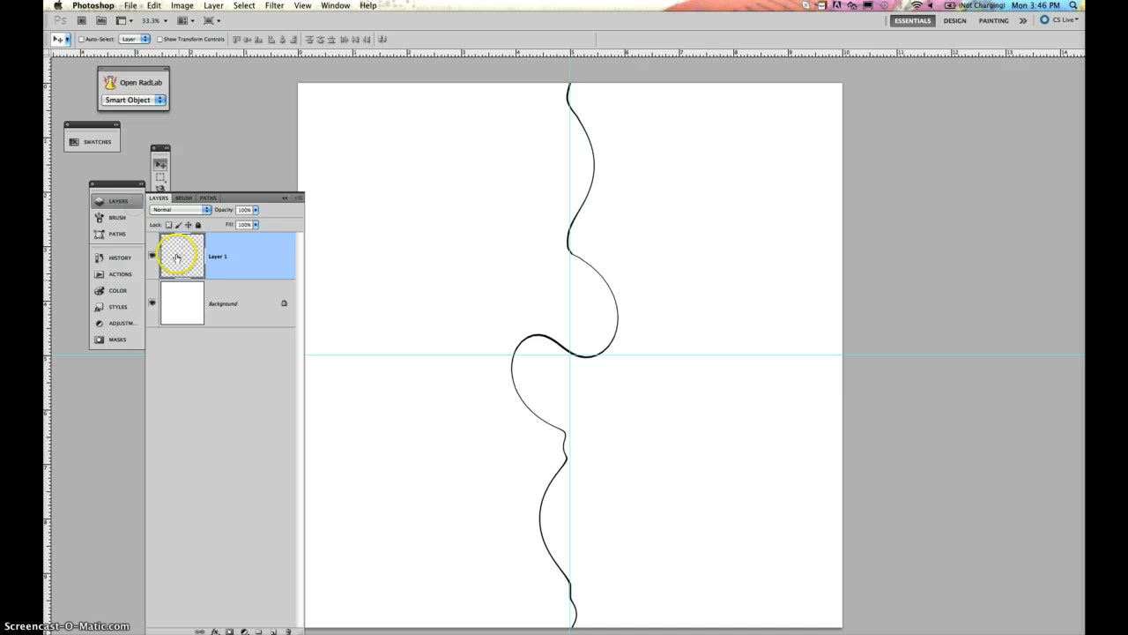
{"action": "mouse_move", "coordinate": [181, 264]}
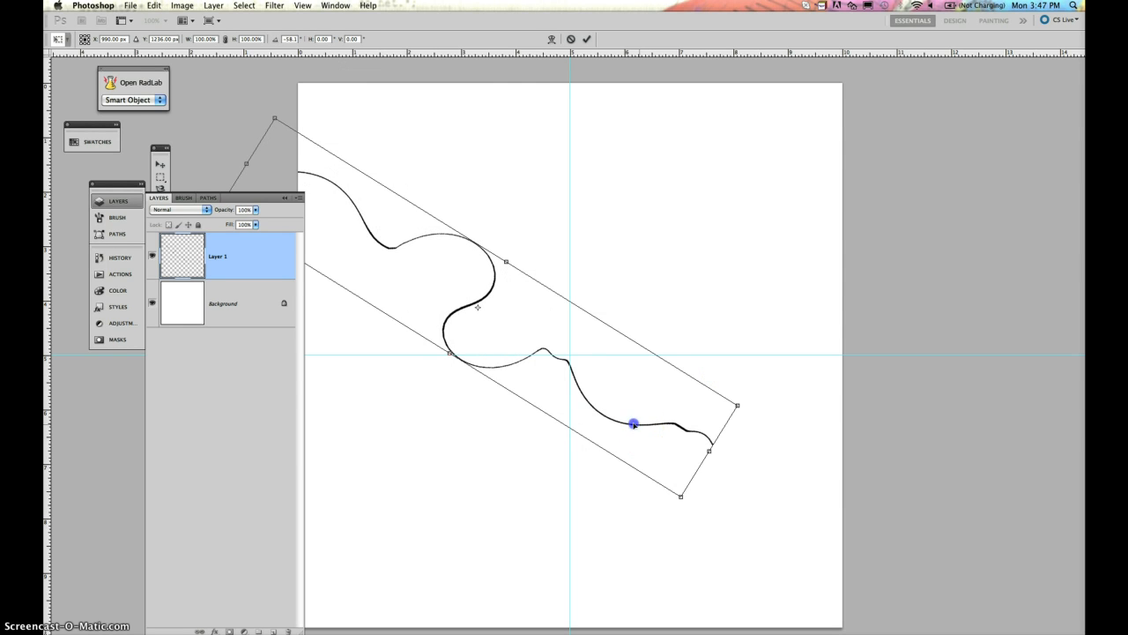
Position the rotated wavy line so its lower end sits on the guides' crossing
{"action": "left_click_drag", "start_coordinate": [632, 423], "coordinate": [509, 318]}
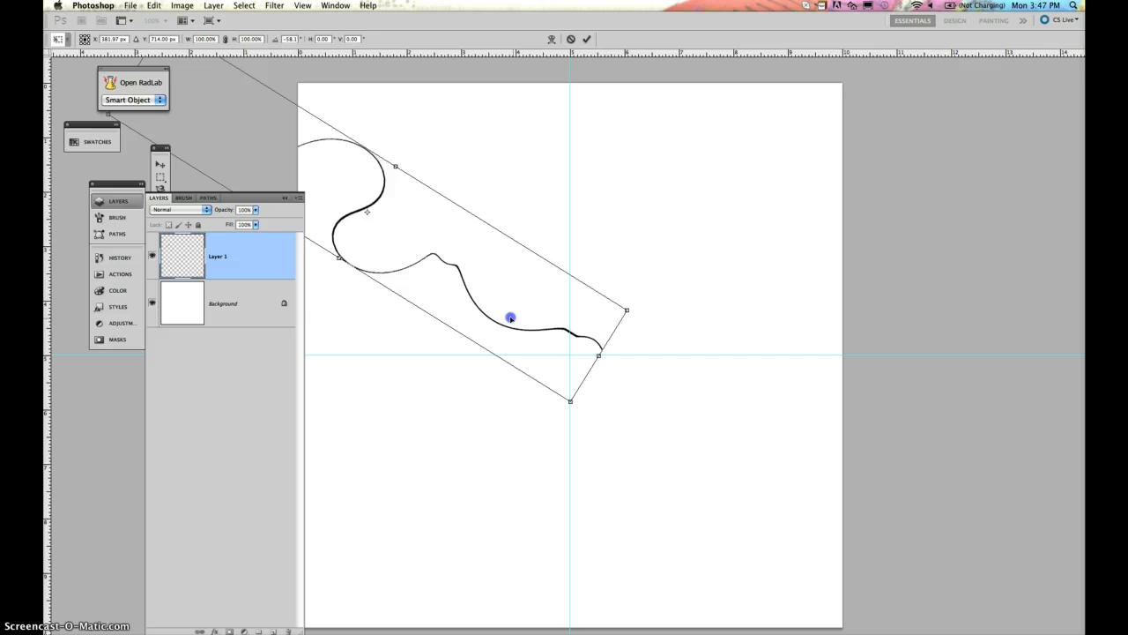
{"action": "left_click_drag", "start_coordinate": [509, 318], "coordinate": [490, 332]}
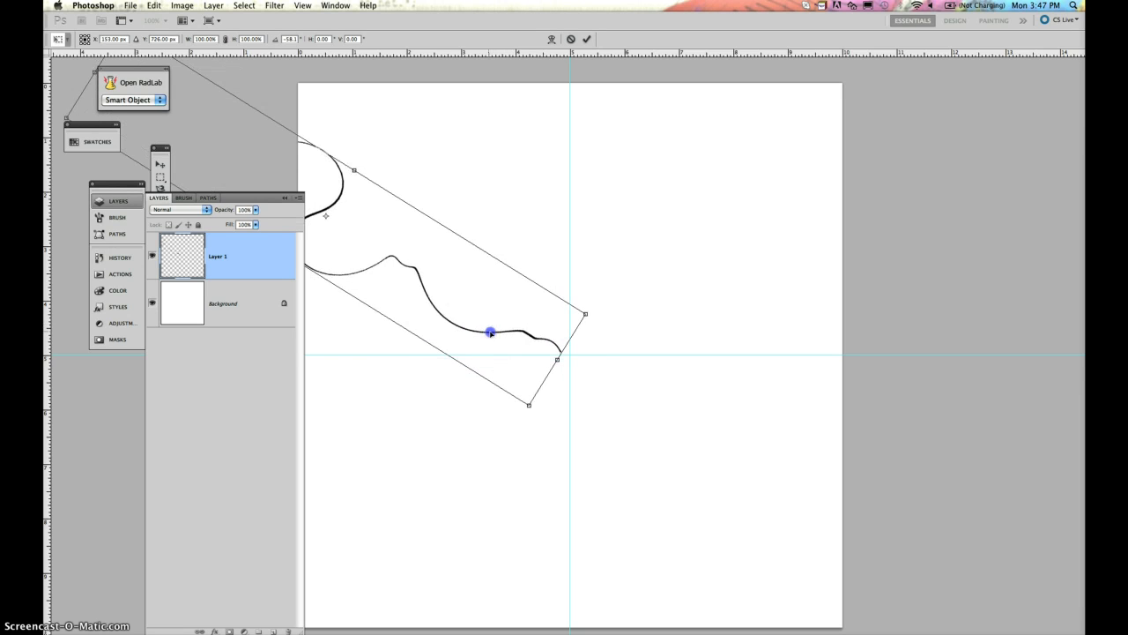
{"action": "left_click_drag", "start_coordinate": [490, 332], "coordinate": [534, 340]}
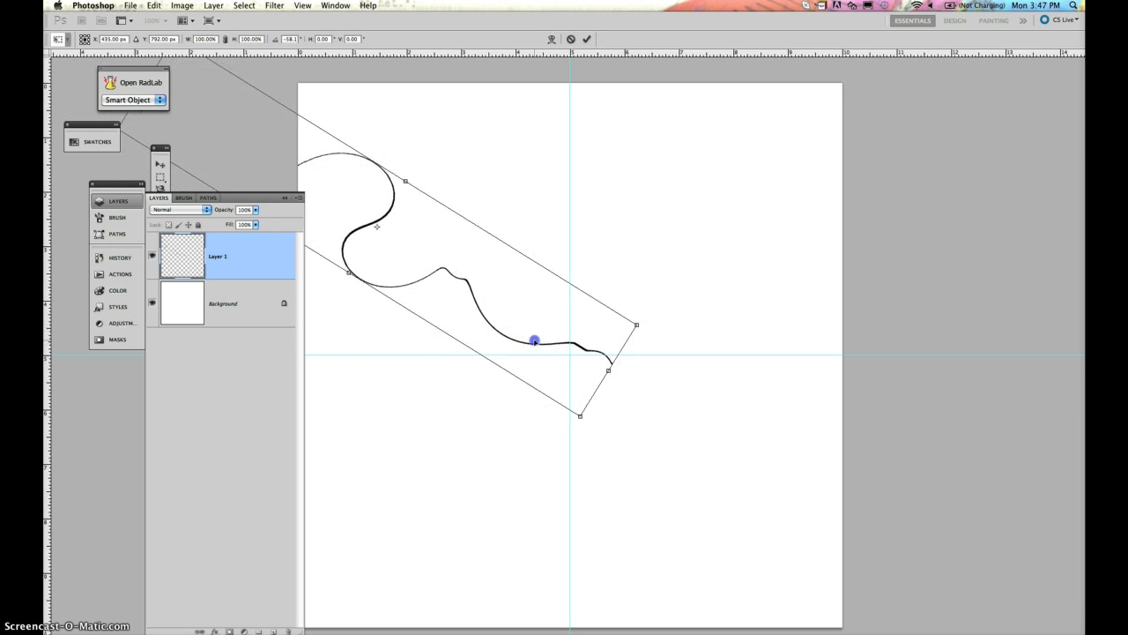
{"action": "left_click_drag", "start_coordinate": [534, 341], "coordinate": [503, 330]}
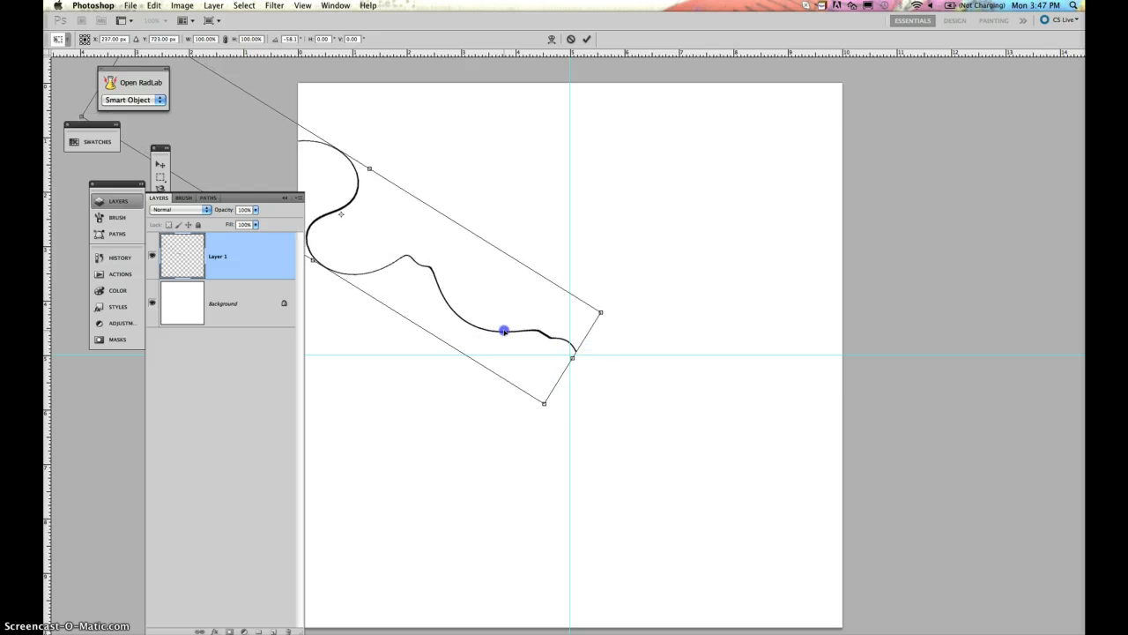
{"action": "left_click_drag", "start_coordinate": [504, 329], "coordinate": [493, 334]}
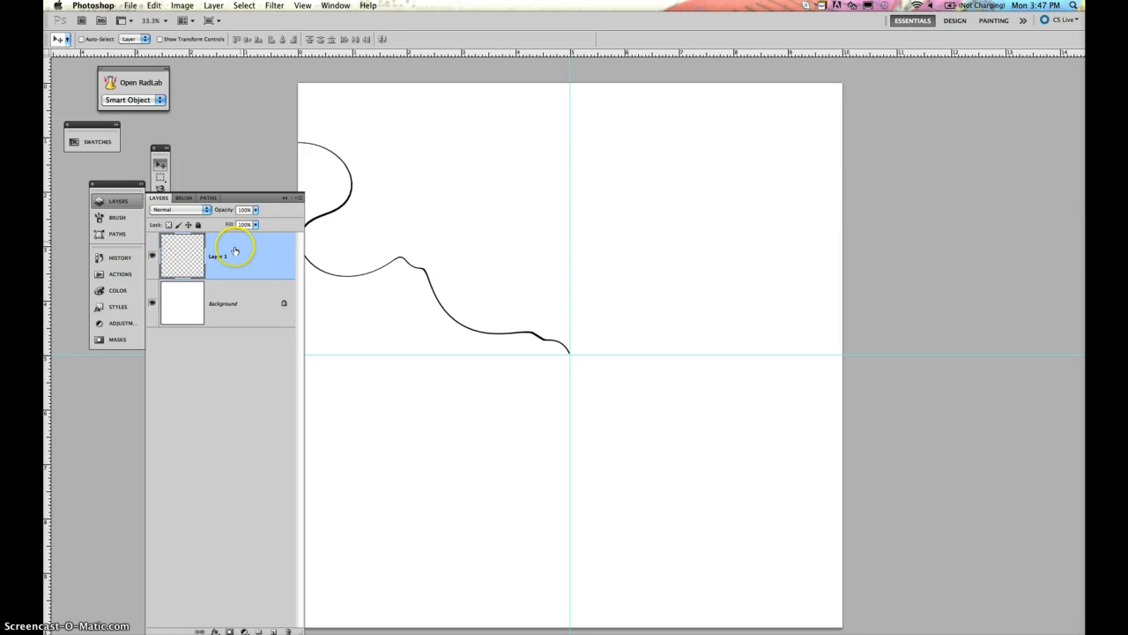
Rename the line layer Org., then rotate its copy about 7° around the canvas centre
{"action": "double_click", "coordinate": [216, 255]}
{"action": "type", "text": "Org."}
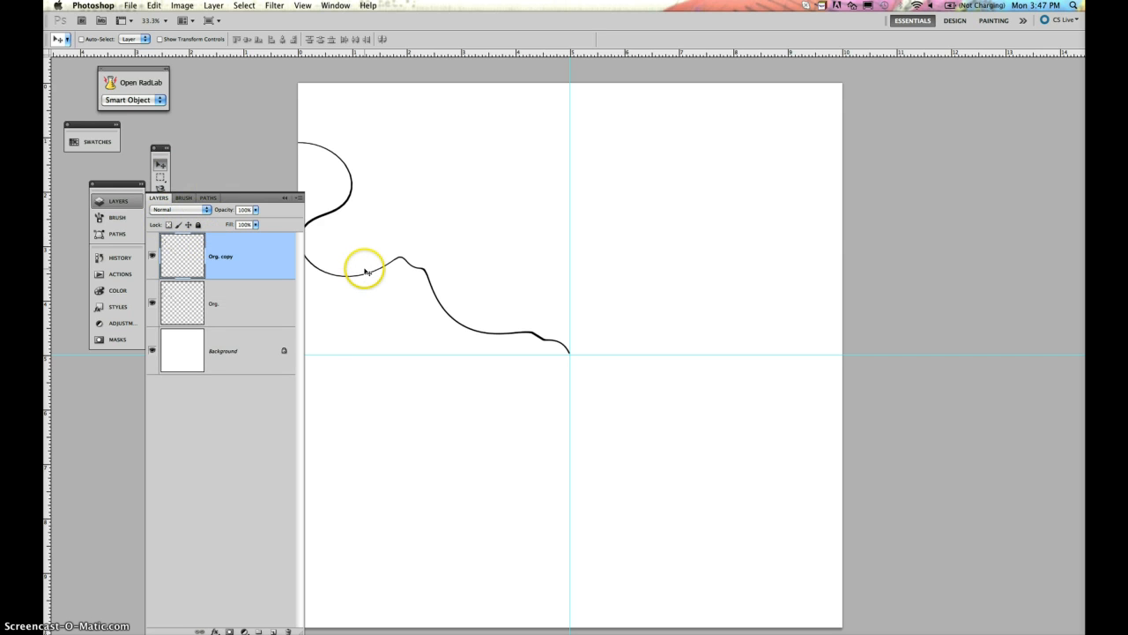
{"action": "key", "text": "cmd+t"}
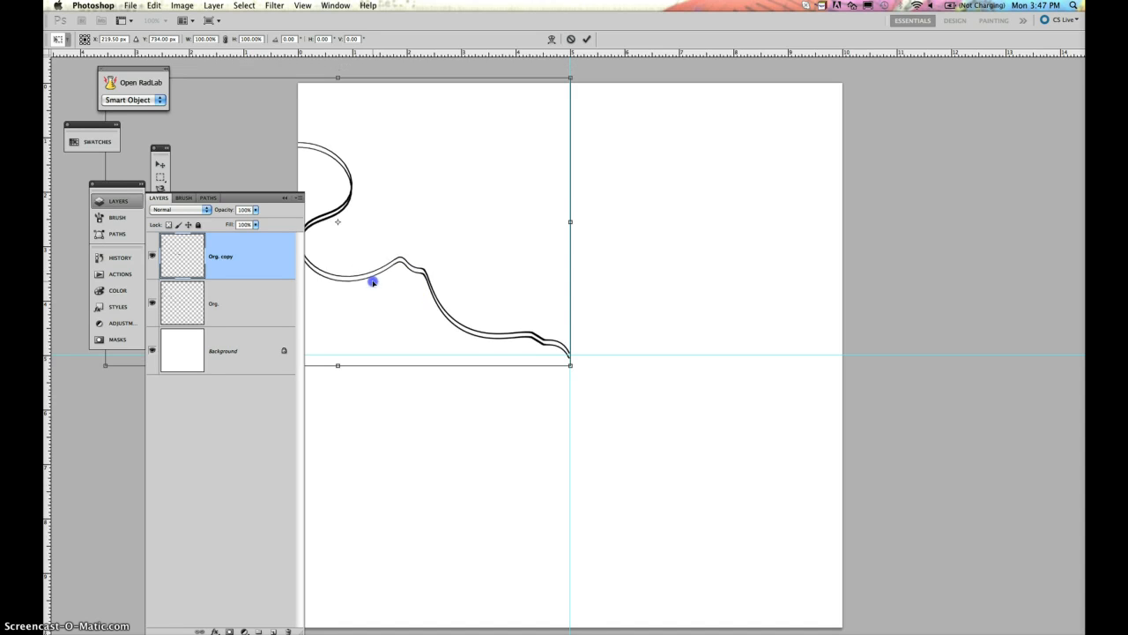
{"action": "left_click_drag", "start_coordinate": [373, 281], "coordinate": [388, 247]}
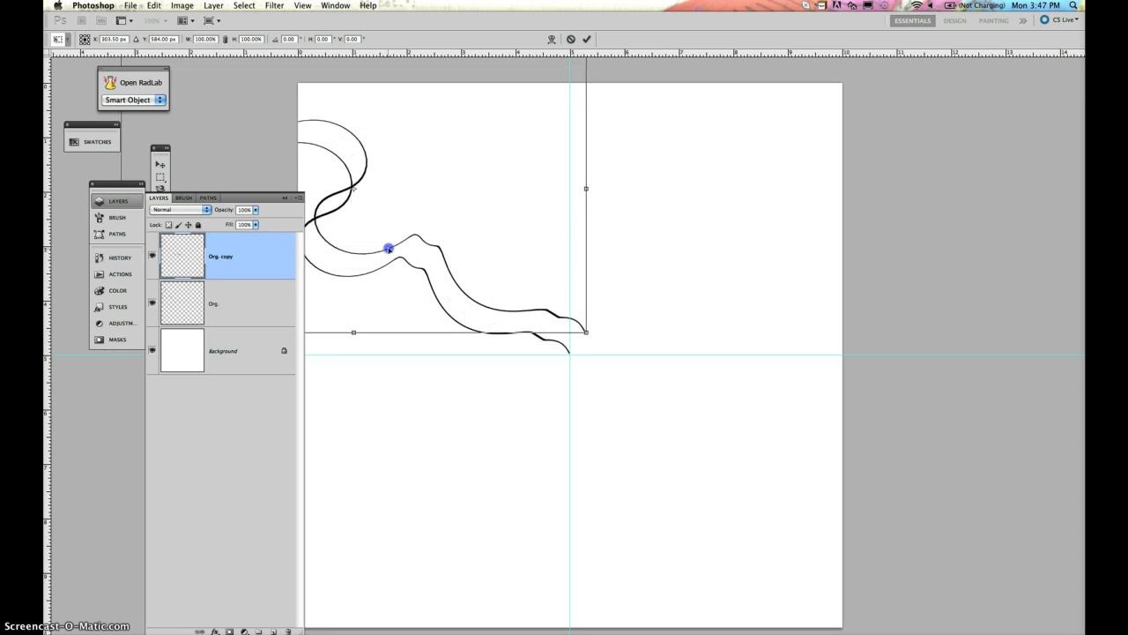
{"action": "left_click_drag", "start_coordinate": [387, 247], "coordinate": [374, 264]}
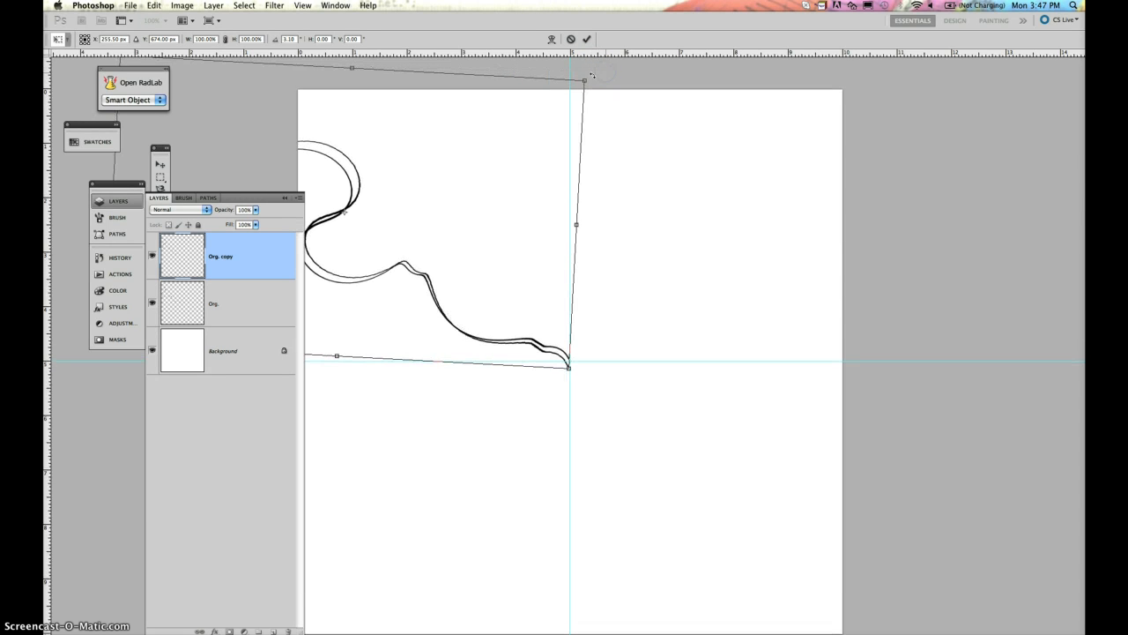
{"action": "left_click_drag", "start_coordinate": [584, 81], "coordinate": [593, 75]}
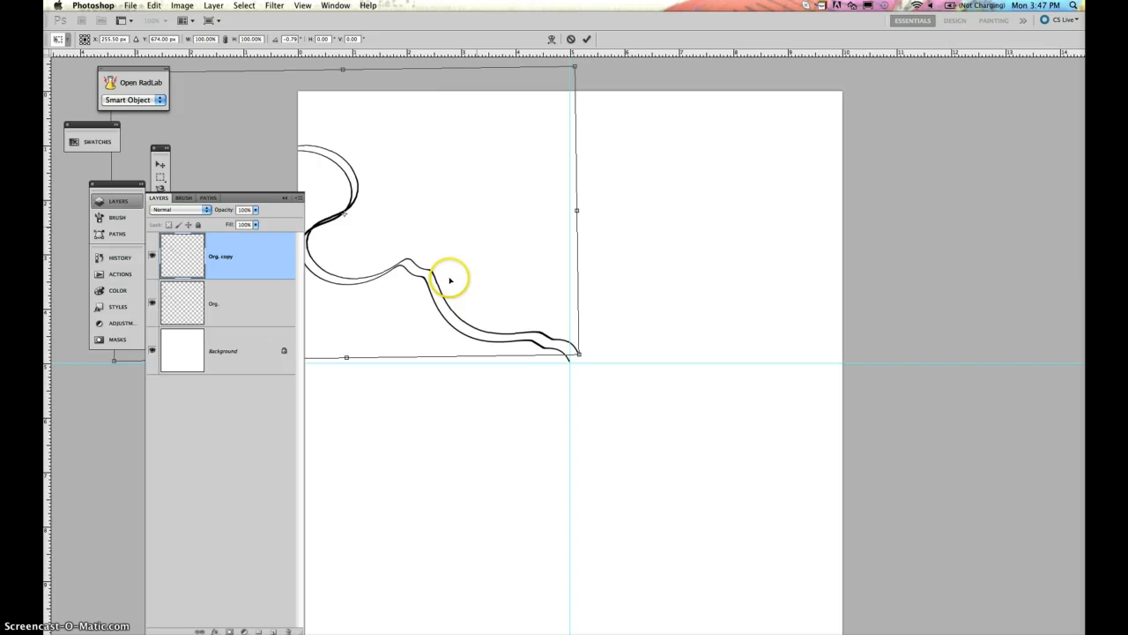
{"action": "left_click_drag", "start_coordinate": [449, 279], "coordinate": [435, 291]}
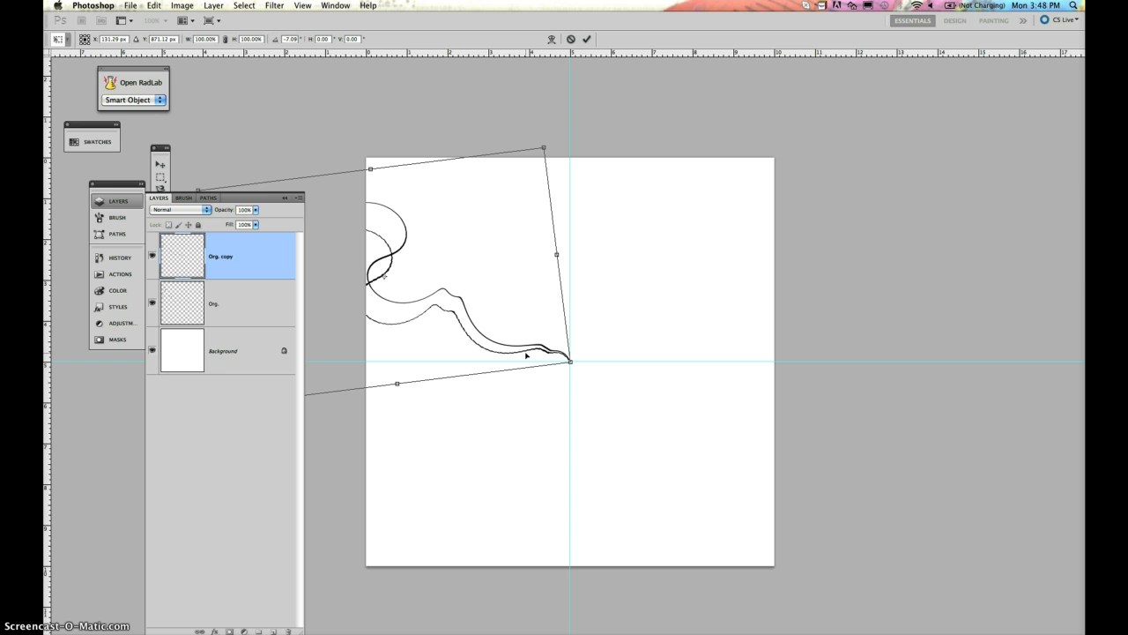
Commit the rotation and keep duplicating and rotating line copies around the centre point
{"action": "left_click", "coordinate": [586, 39]}
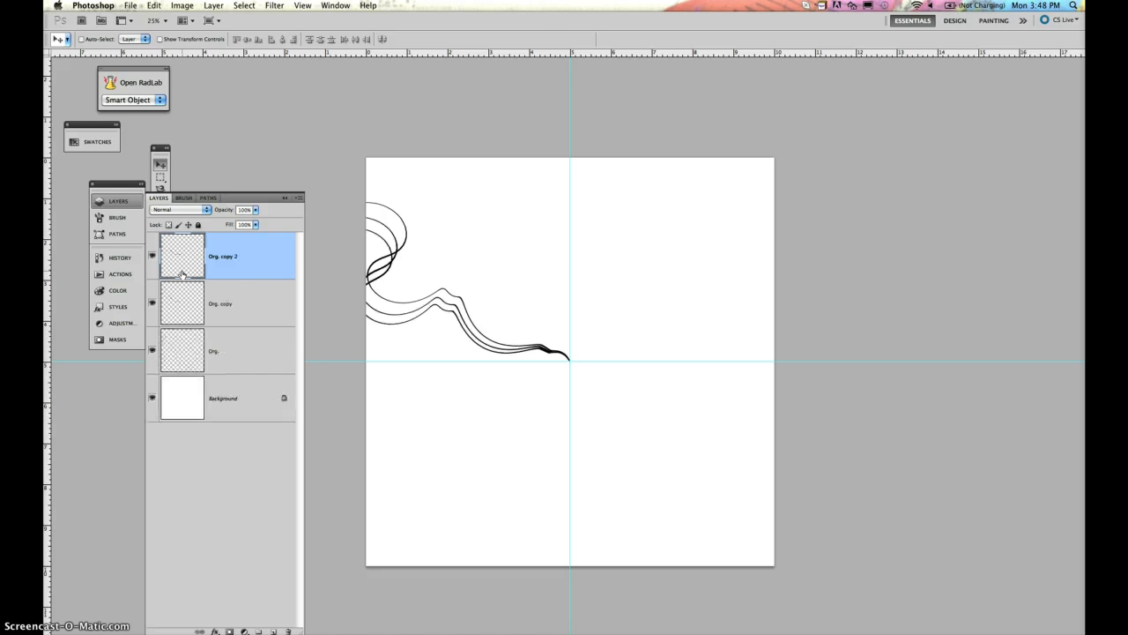
{"action": "key", "text": "cmd+t"}
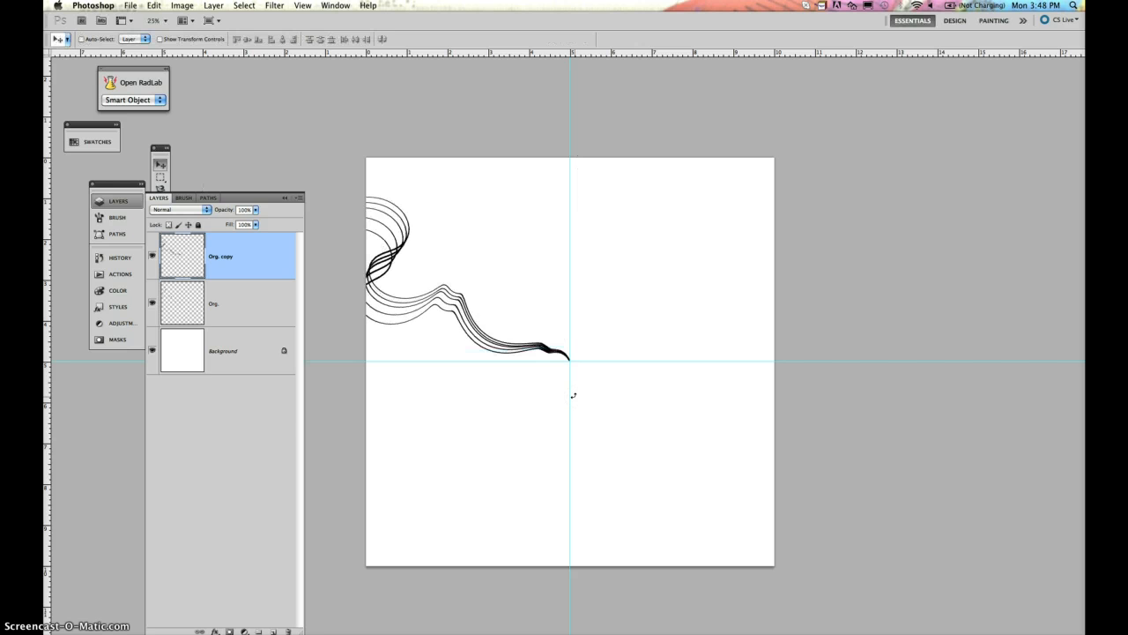
{"action": "key", "text": "cmd+j"}
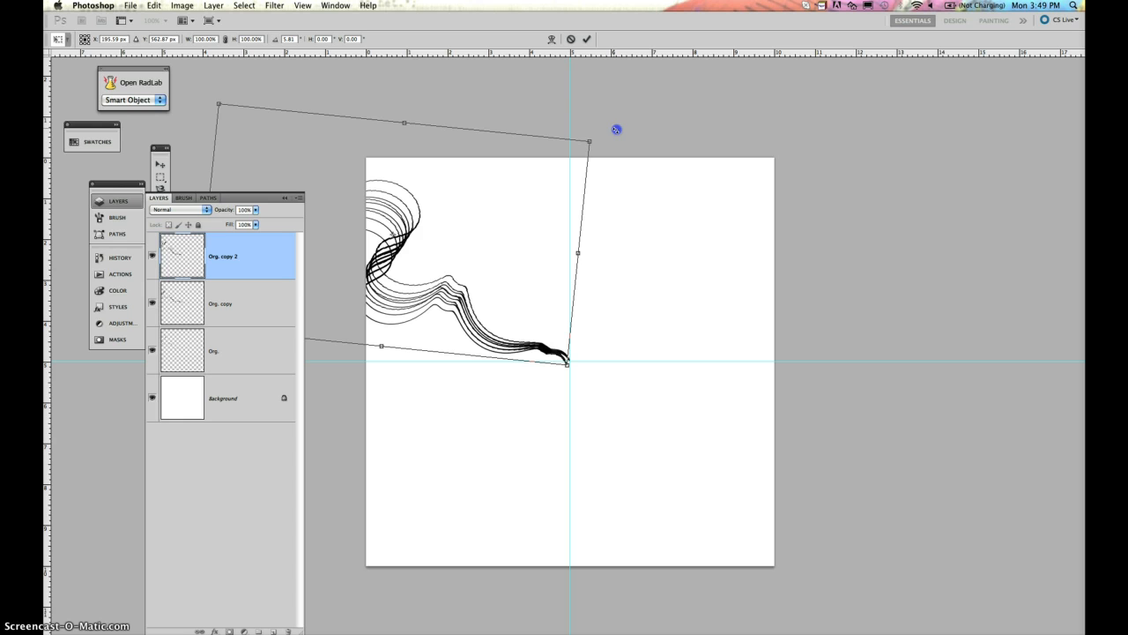
{"action": "left_click_drag", "start_coordinate": [617, 129], "coordinate": [470, 280]}
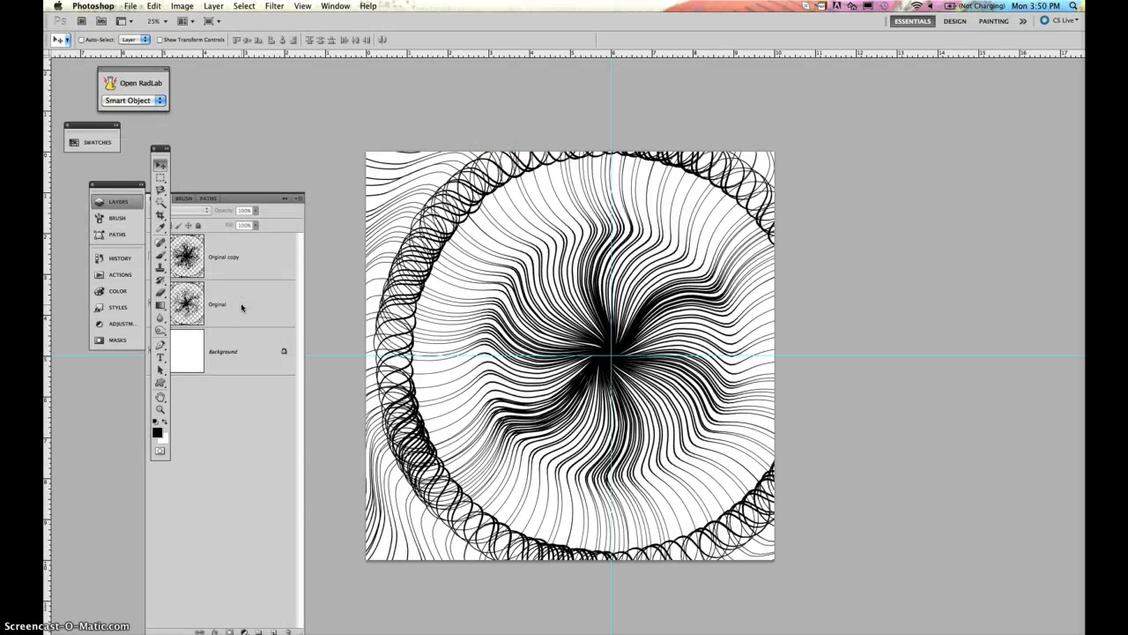
{"action": "left_click", "coordinate": [185, 302]}
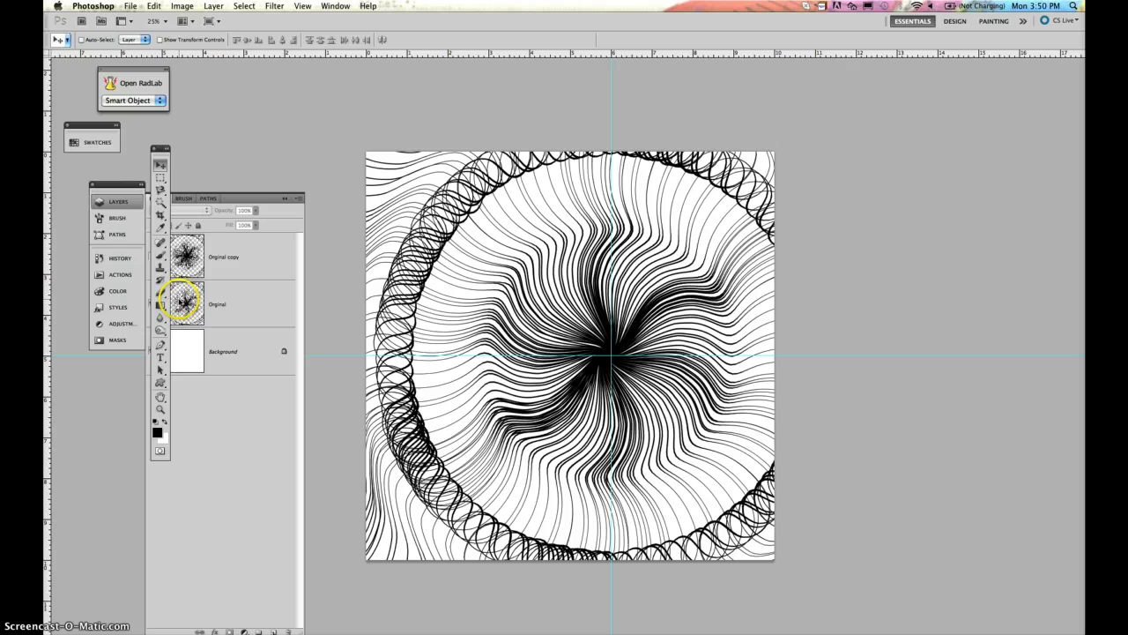
{"action": "left_click", "coordinate": [218, 303]}
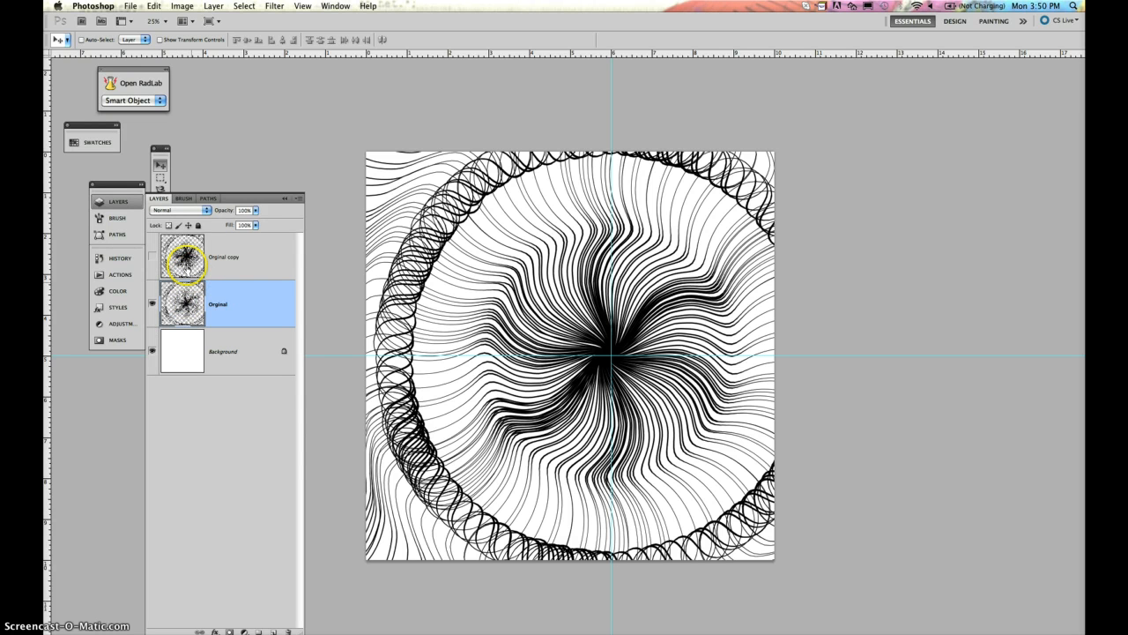
{"action": "mouse_move", "coordinate": [182, 271]}
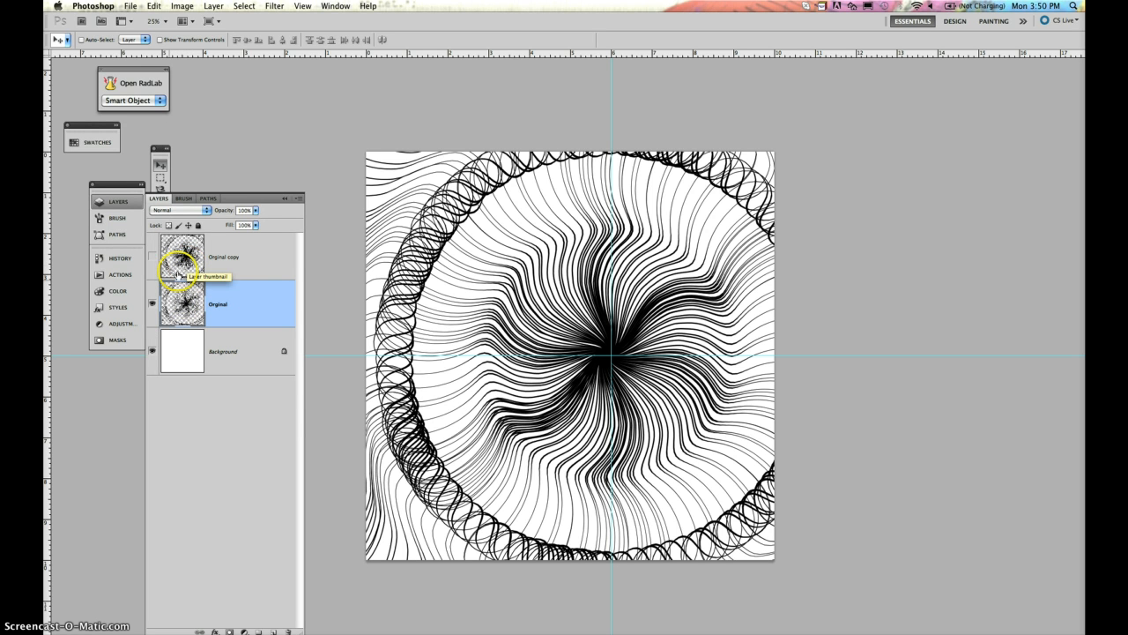
{"action": "left_click", "coordinate": [153, 256]}
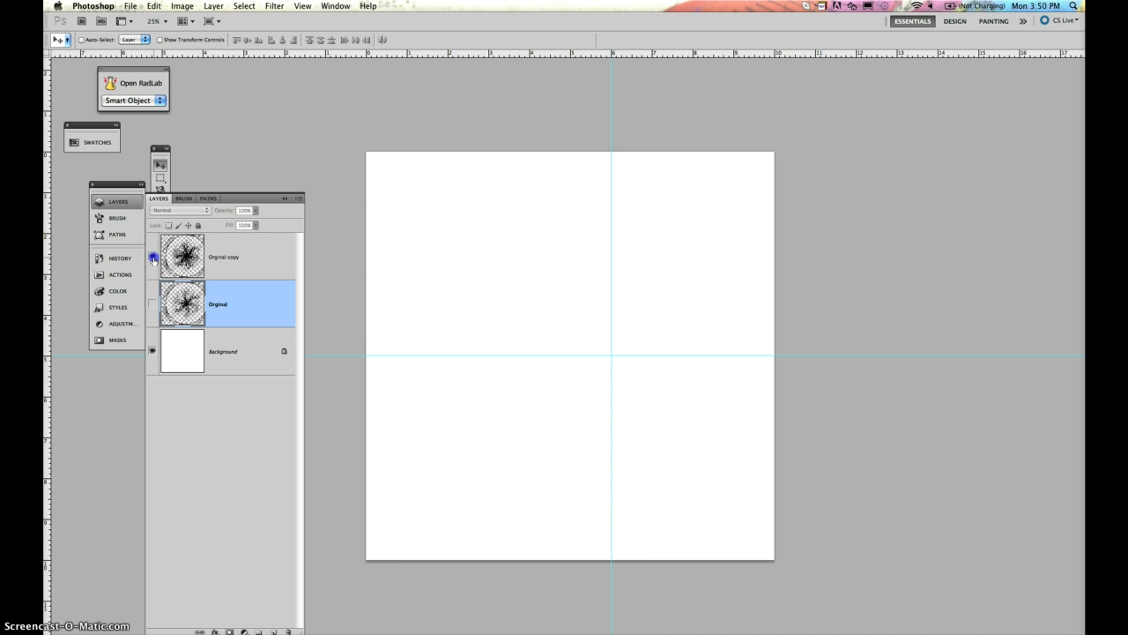
{"action": "left_click", "coordinate": [152, 256]}
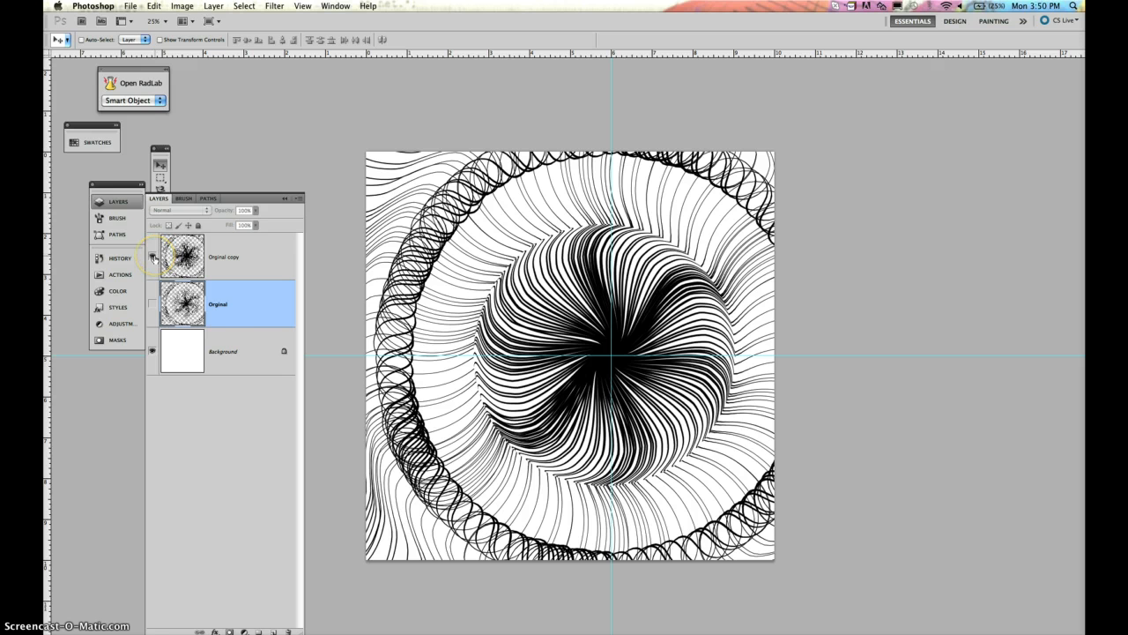
{"action": "left_click", "coordinate": [152, 256]}
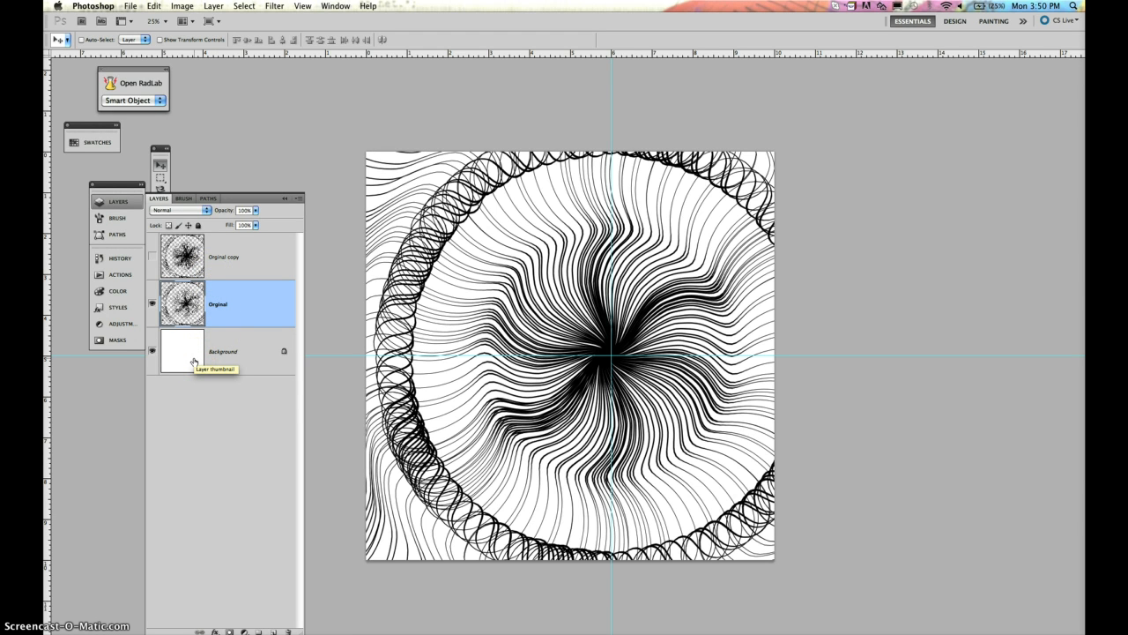
{"action": "left_click", "coordinate": [223, 351]}
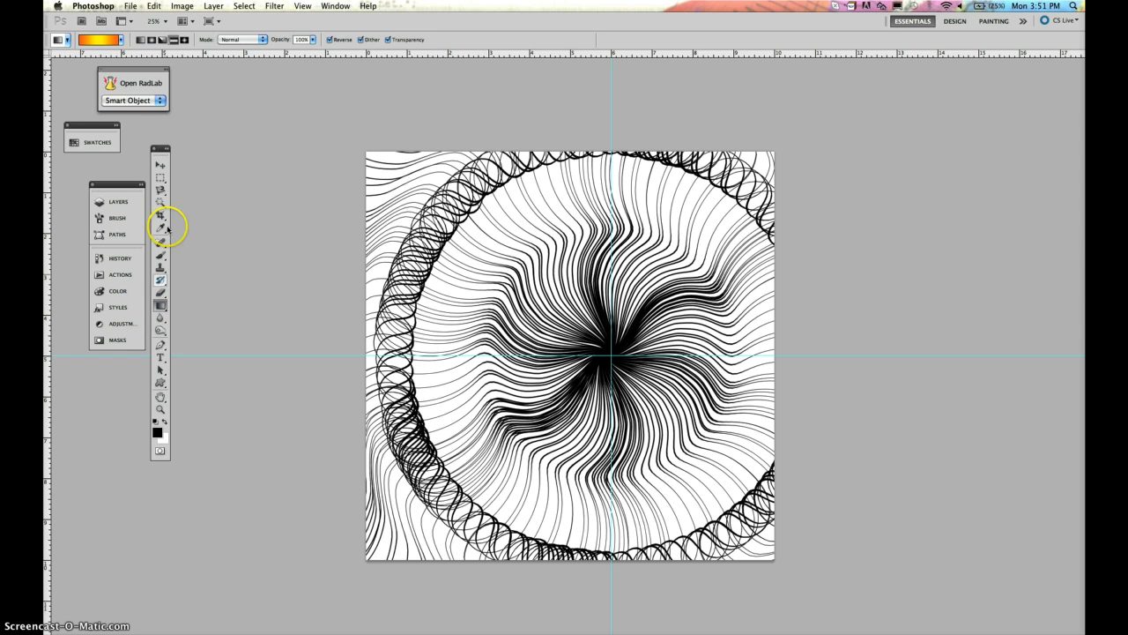
Set the foreground colour to red for the orange-yellow gradient
{"action": "left_click", "coordinate": [99, 39]}
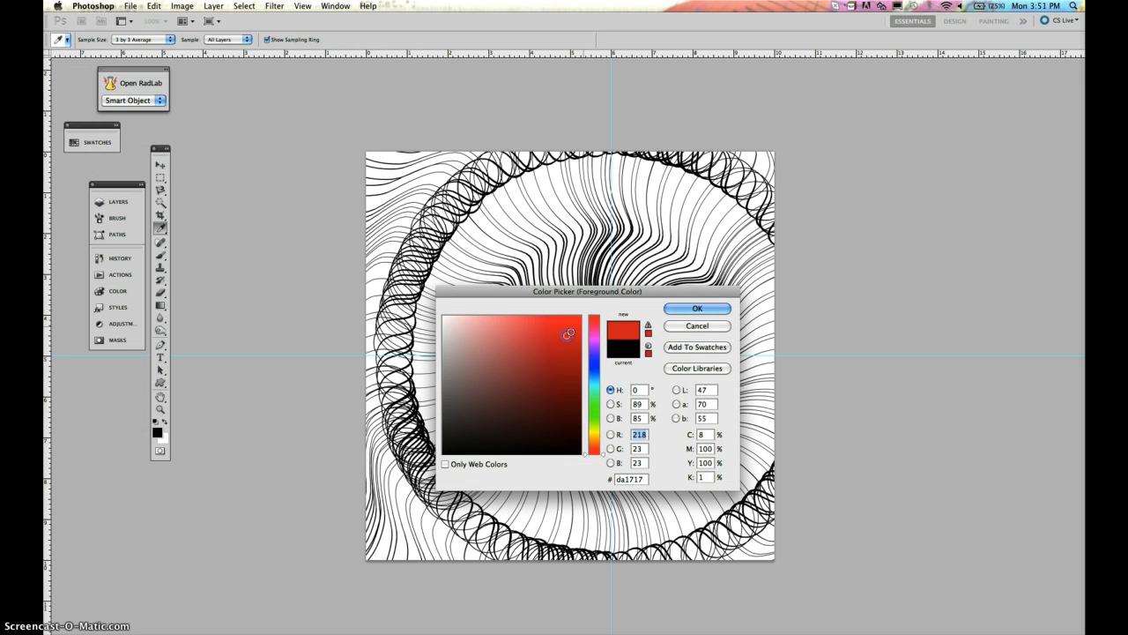
{"action": "left_click", "coordinate": [697, 307]}
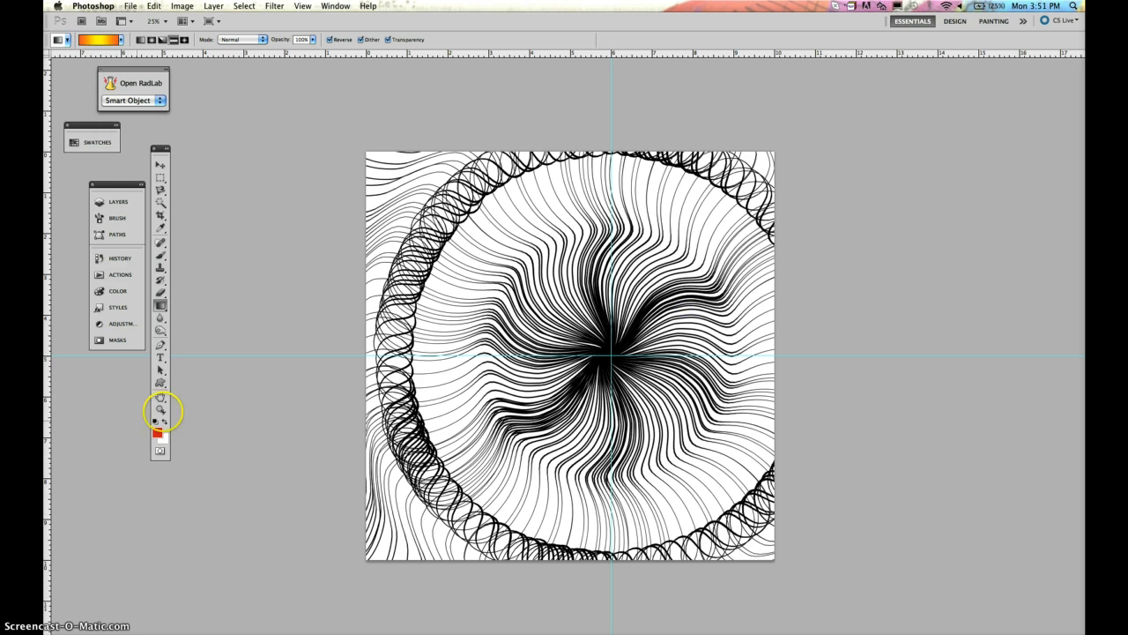
{"action": "left_click", "coordinate": [163, 432]}
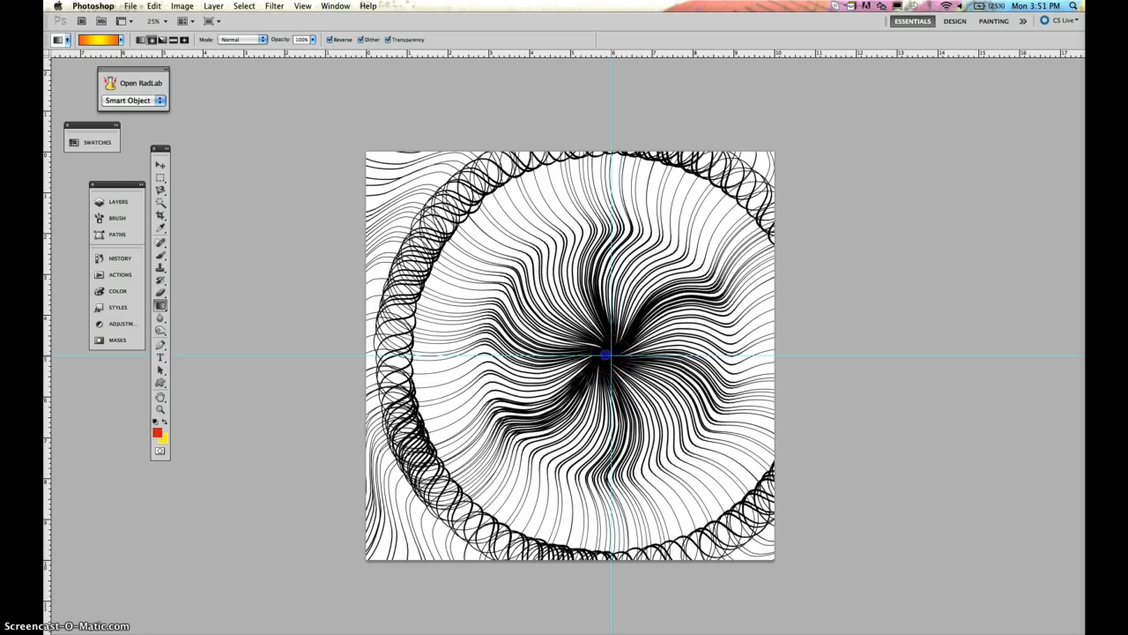
Draw a radial gradient from the canvas centre with a small yellow core, and open the Gradient Editor
{"action": "left_click_drag", "start_coordinate": [607, 354], "coordinate": [362, 147]}
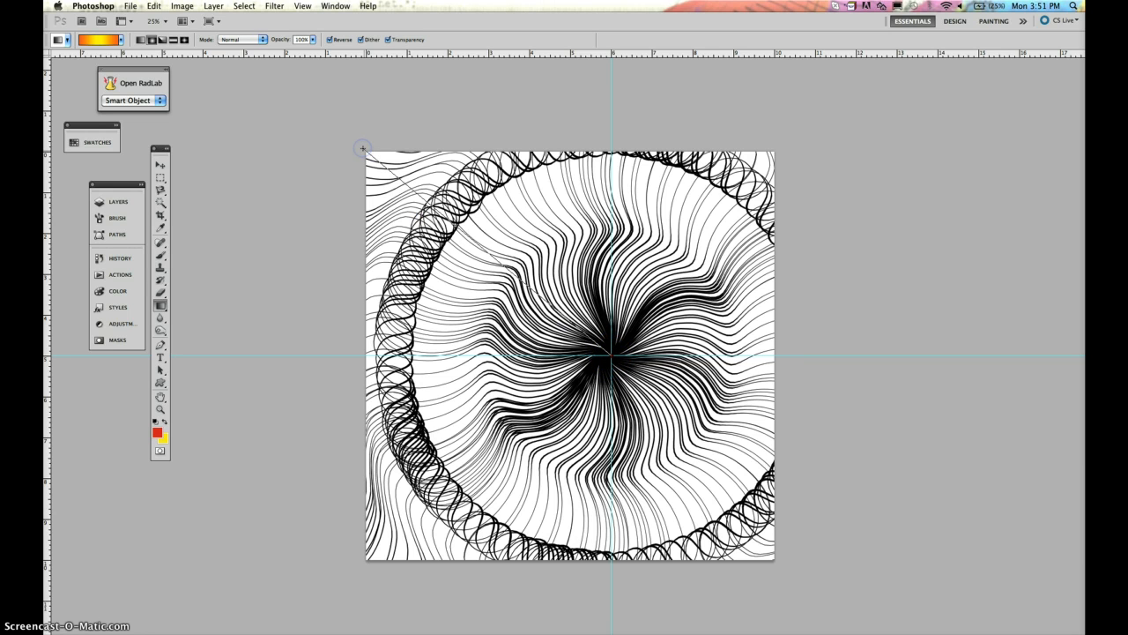
{"action": "left_click_drag", "start_coordinate": [362, 147], "coordinate": [607, 355]}
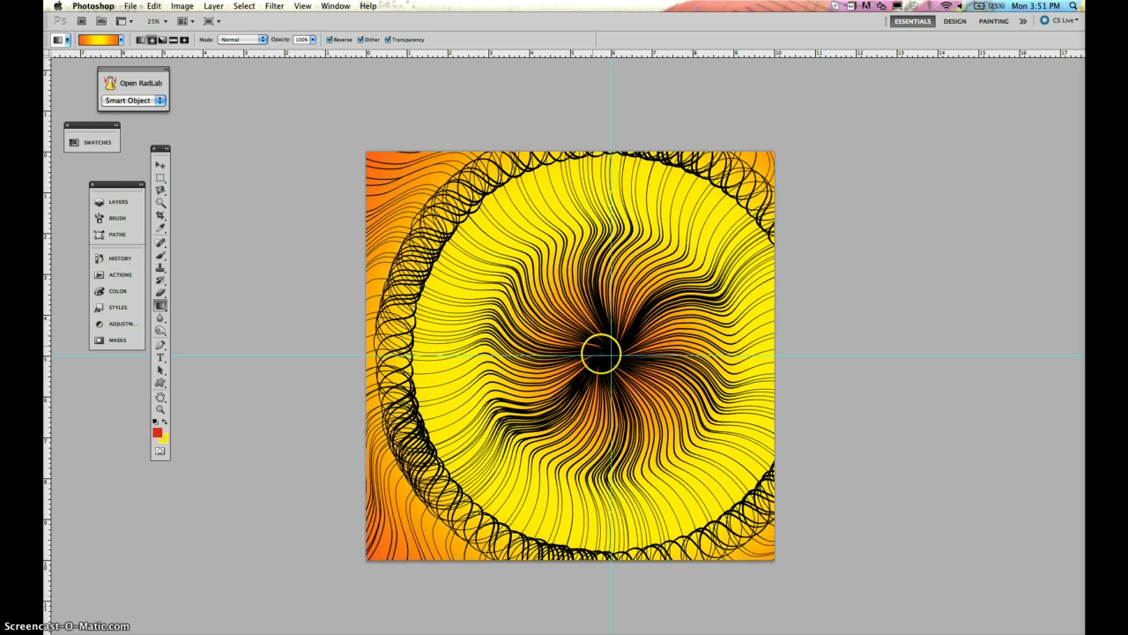
{"action": "left_click_drag", "start_coordinate": [604, 354], "coordinate": [492, 273]}
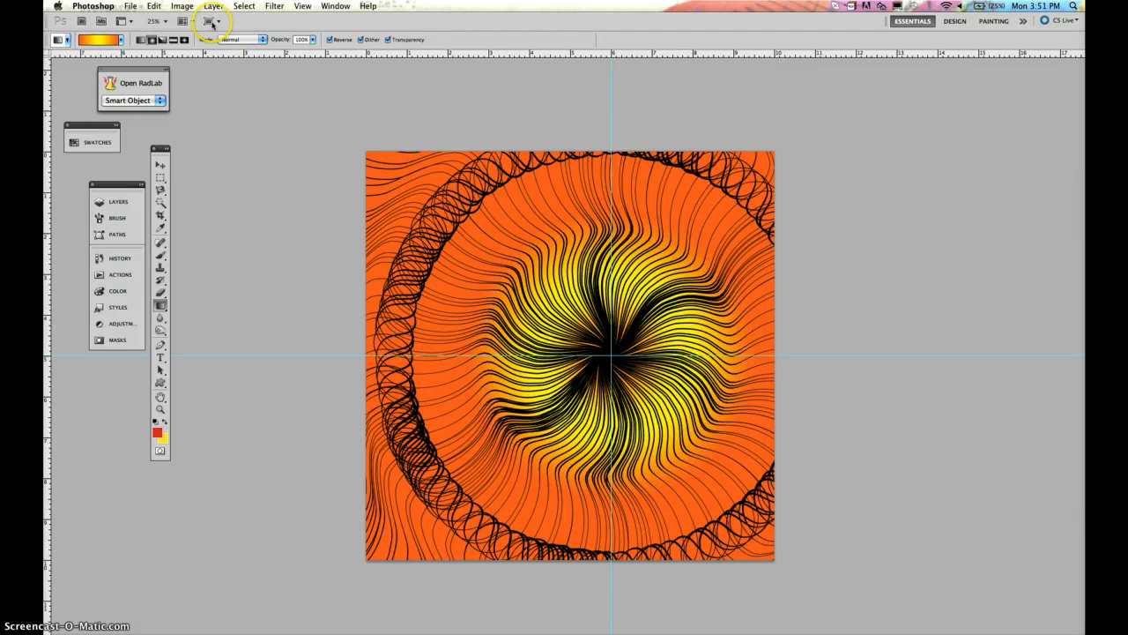
{"action": "left_click", "coordinate": [99, 39]}
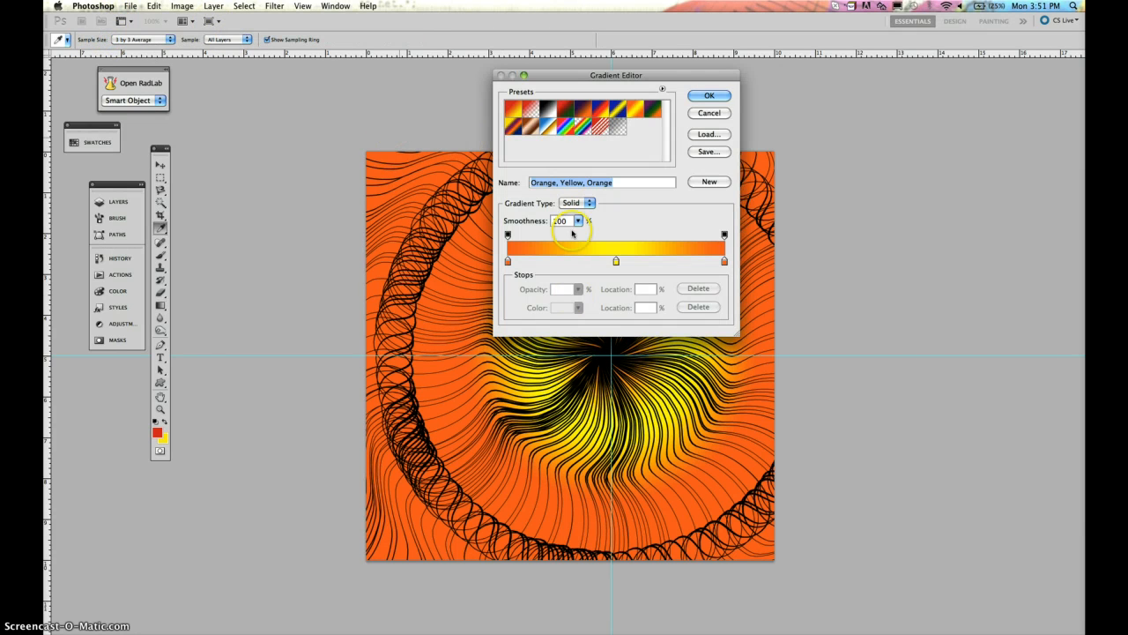
{"action": "left_click", "coordinate": [709, 95]}
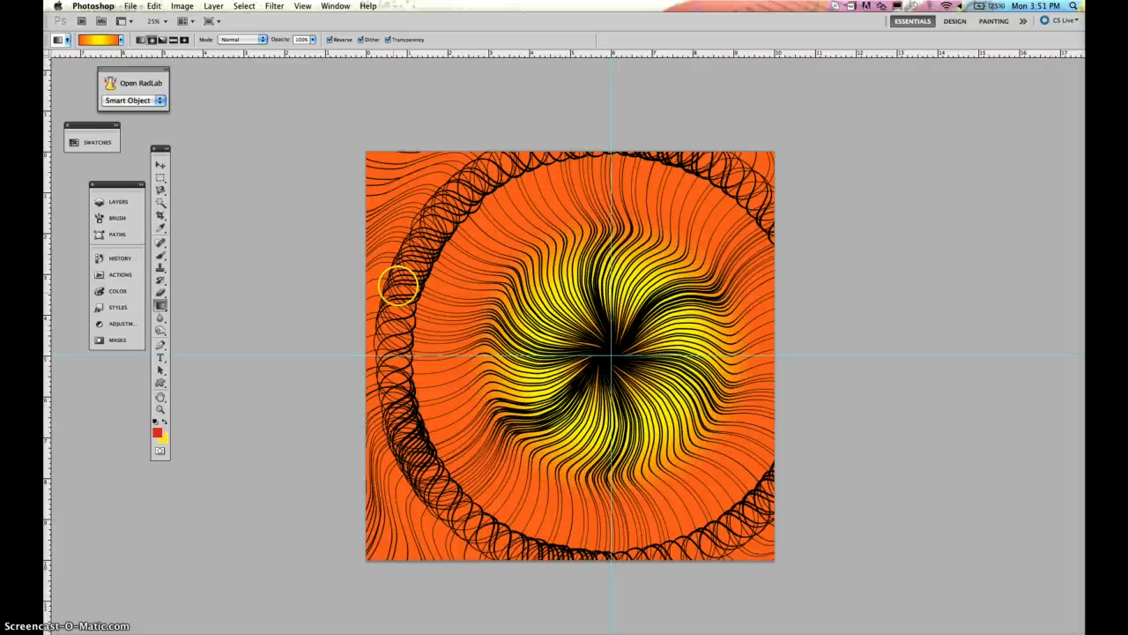
{"action": "left_click", "coordinate": [161, 166]}
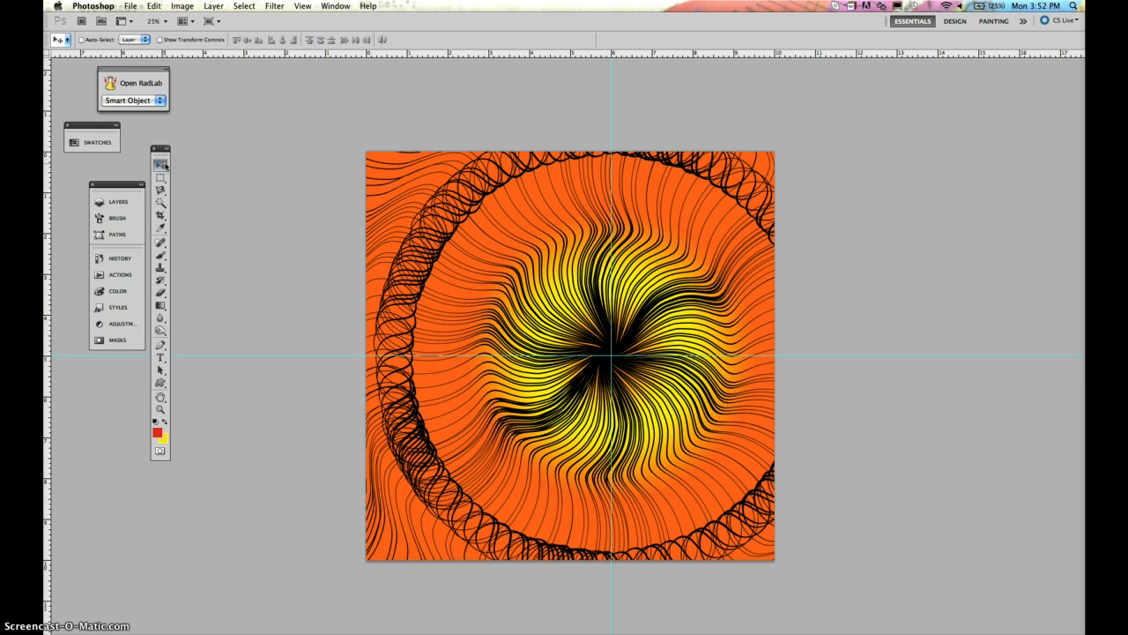
Select the Original swirl layer and free-transform it down to about 81%
{"action": "left_click", "coordinate": [117, 202]}
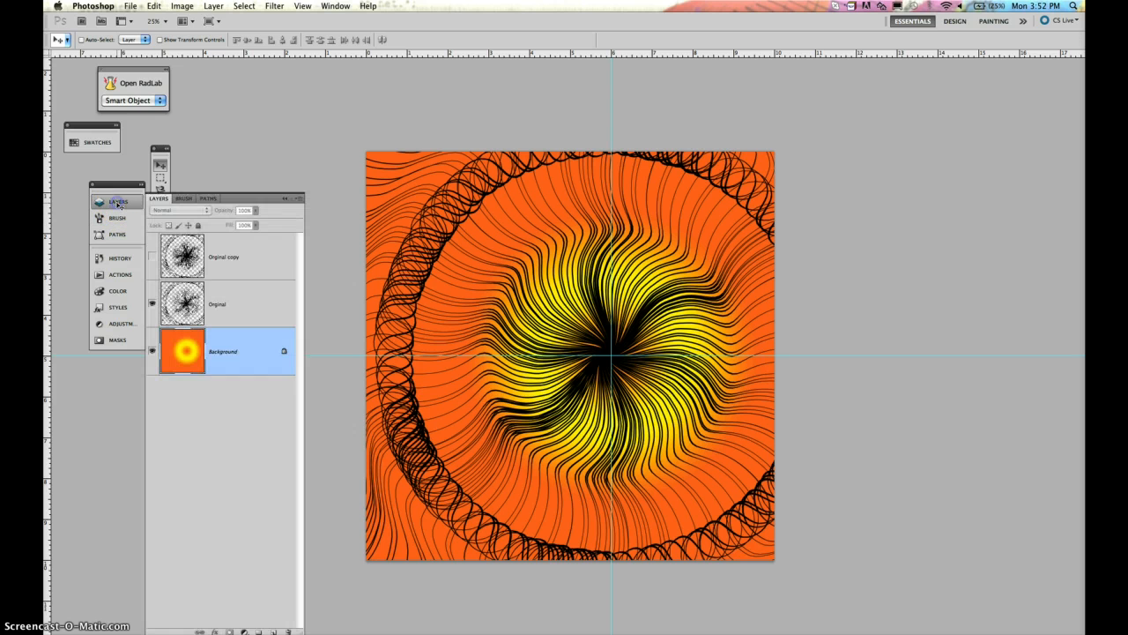
{"action": "left_click", "coordinate": [218, 304]}
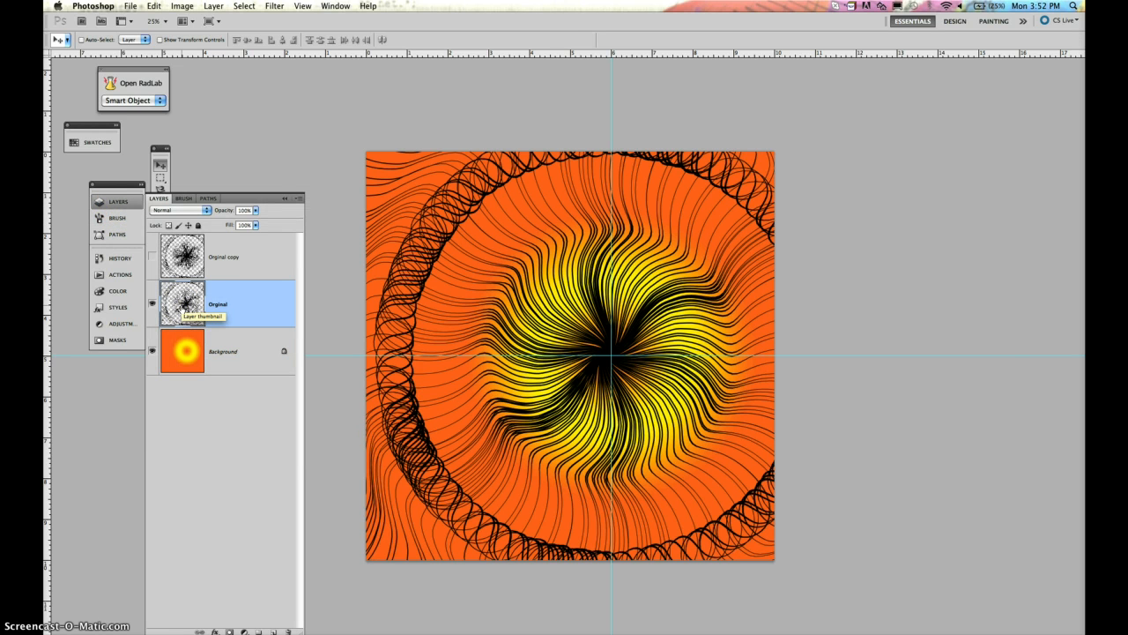
{"action": "key", "text": "cmd+t"}
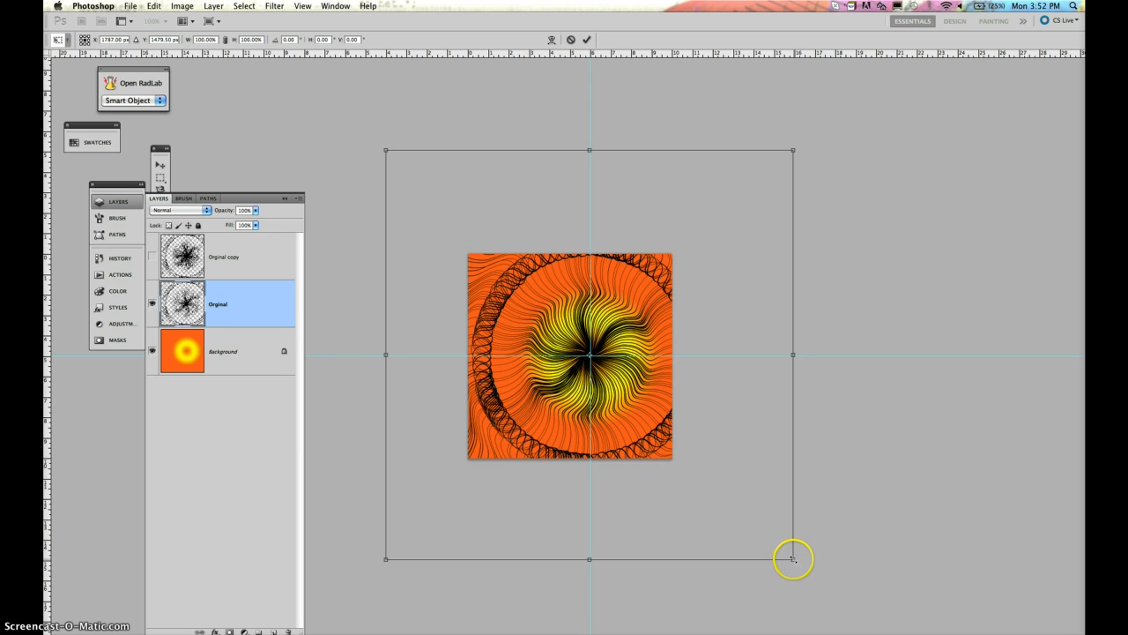
{"action": "left_click_drag", "start_coordinate": [791, 558], "coordinate": [713, 478]}
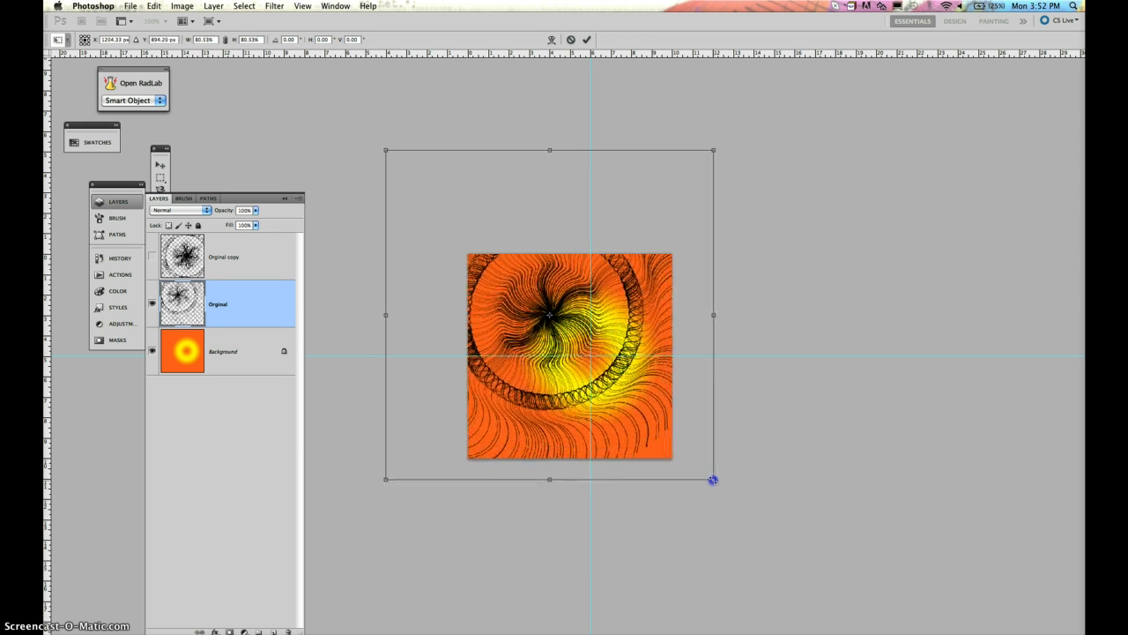